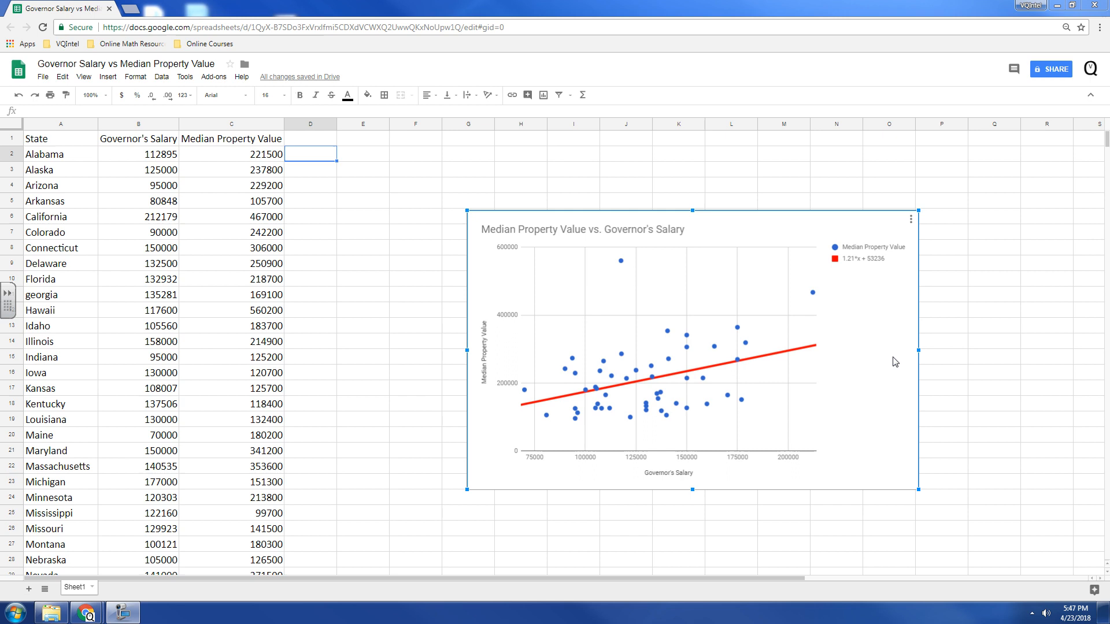
{"action": "mouse_move", "coordinate": [891, 352]}
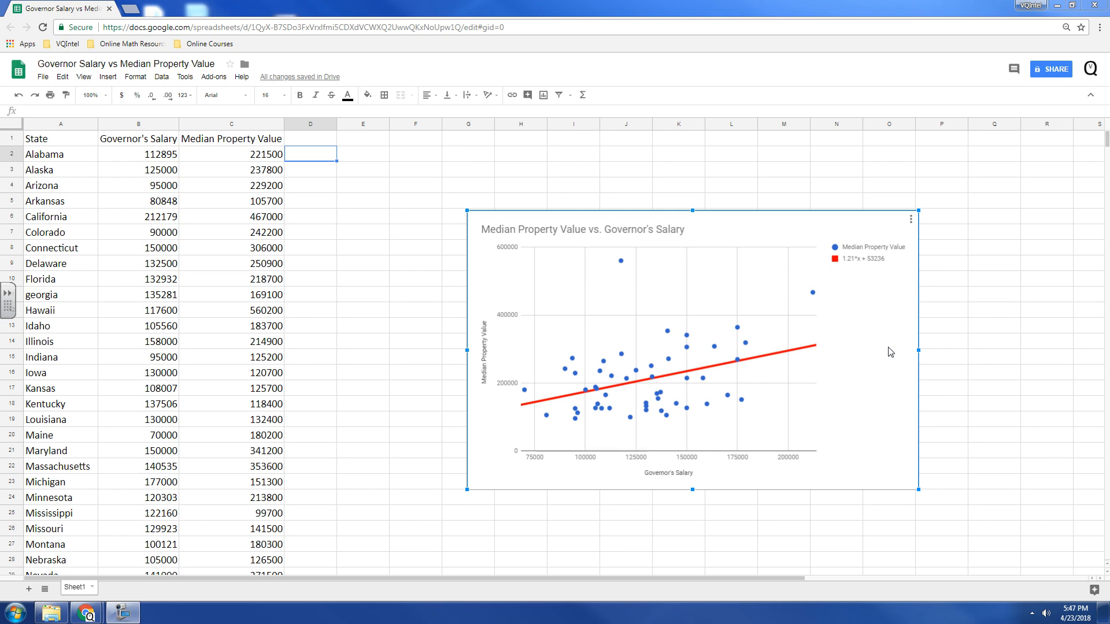
{"action": "mouse_move", "coordinate": [612, 393]}
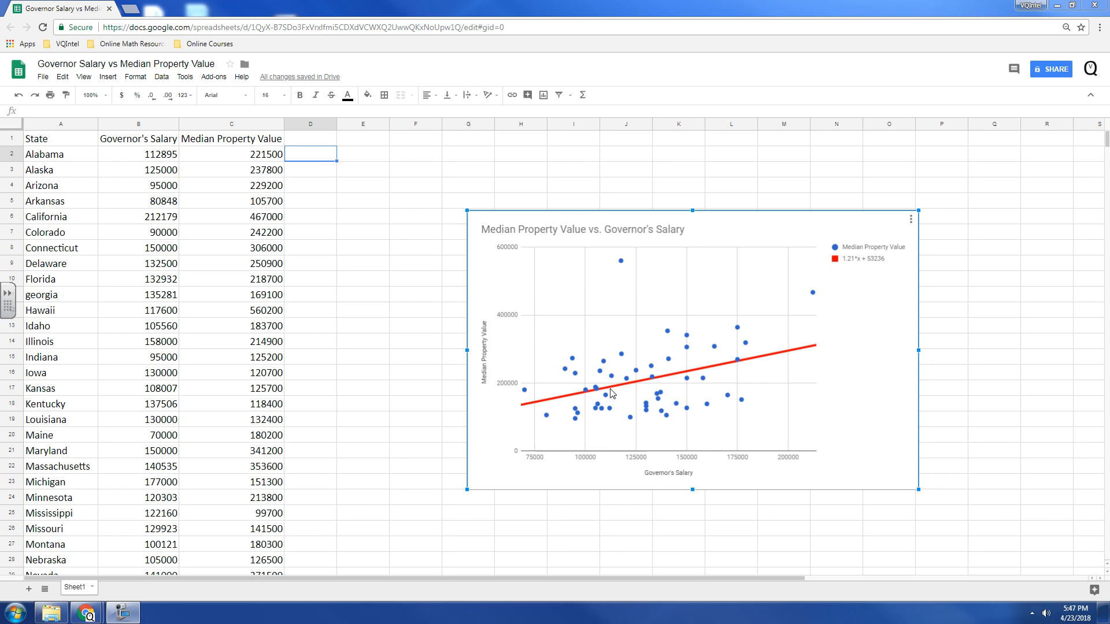
{"action": "mouse_move", "coordinate": [874, 344]}
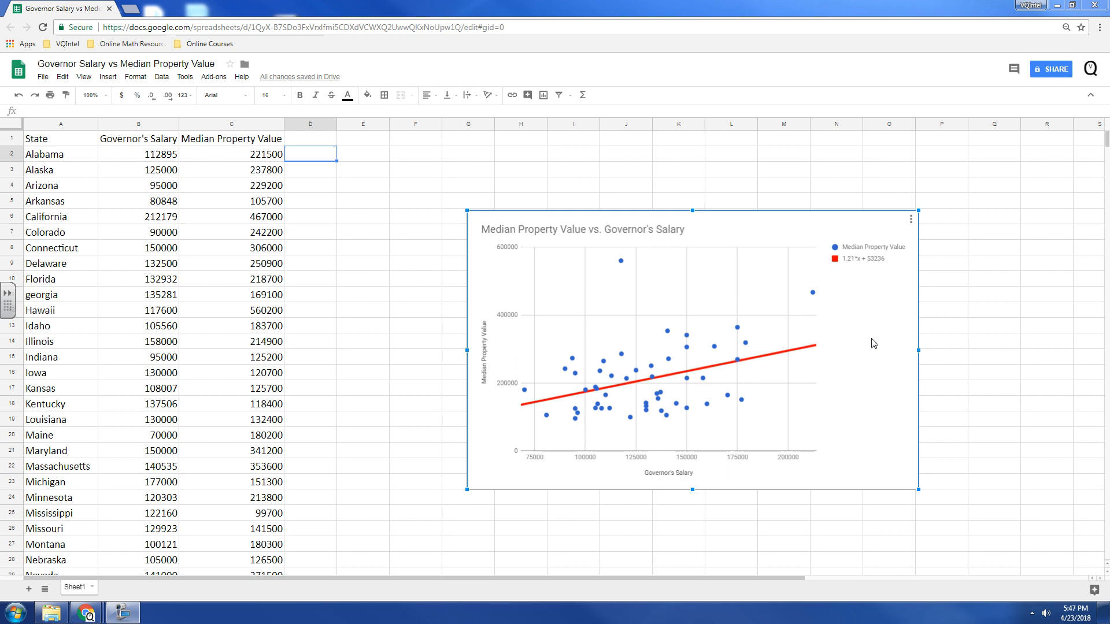
{"action": "mouse_move", "coordinate": [874, 343]}
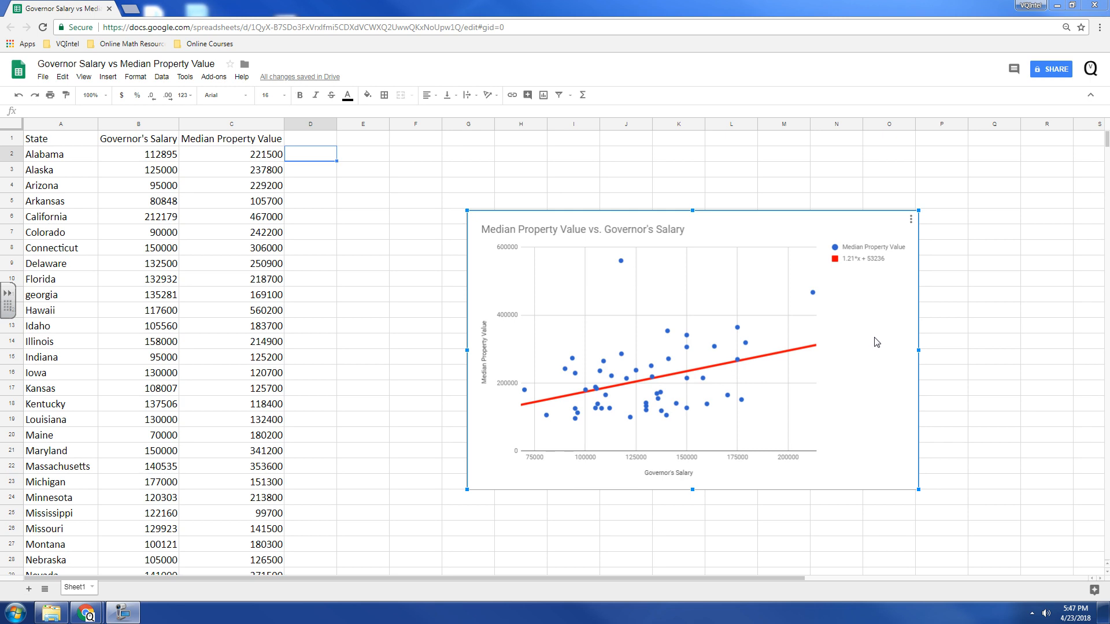
{"action": "mouse_move", "coordinate": [783, 425]}
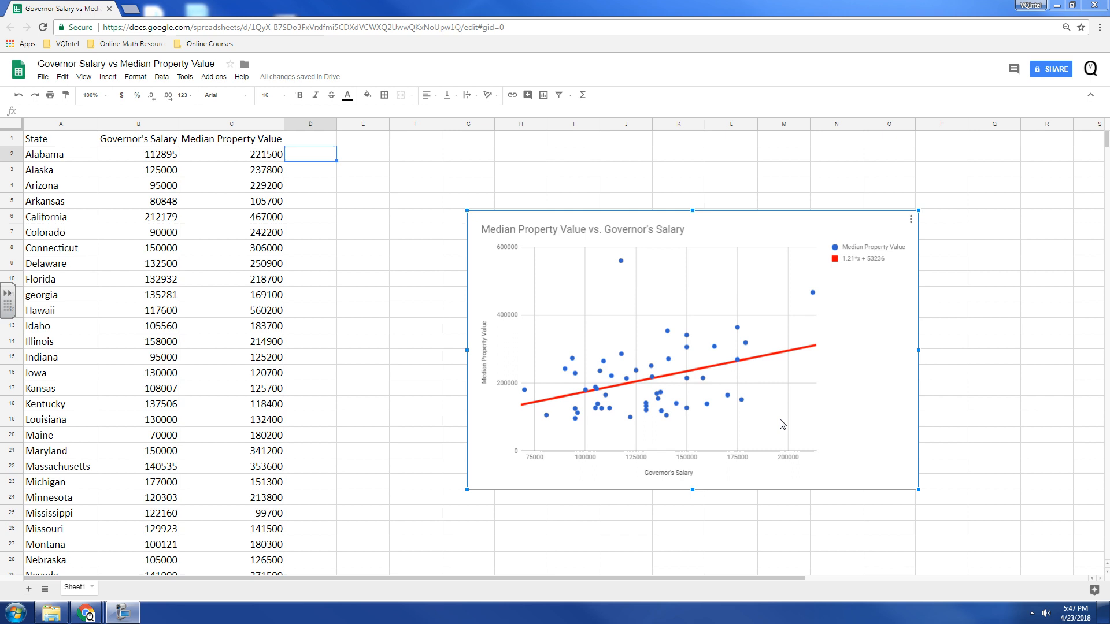
{"action": "mouse_move", "coordinate": [149, 146]}
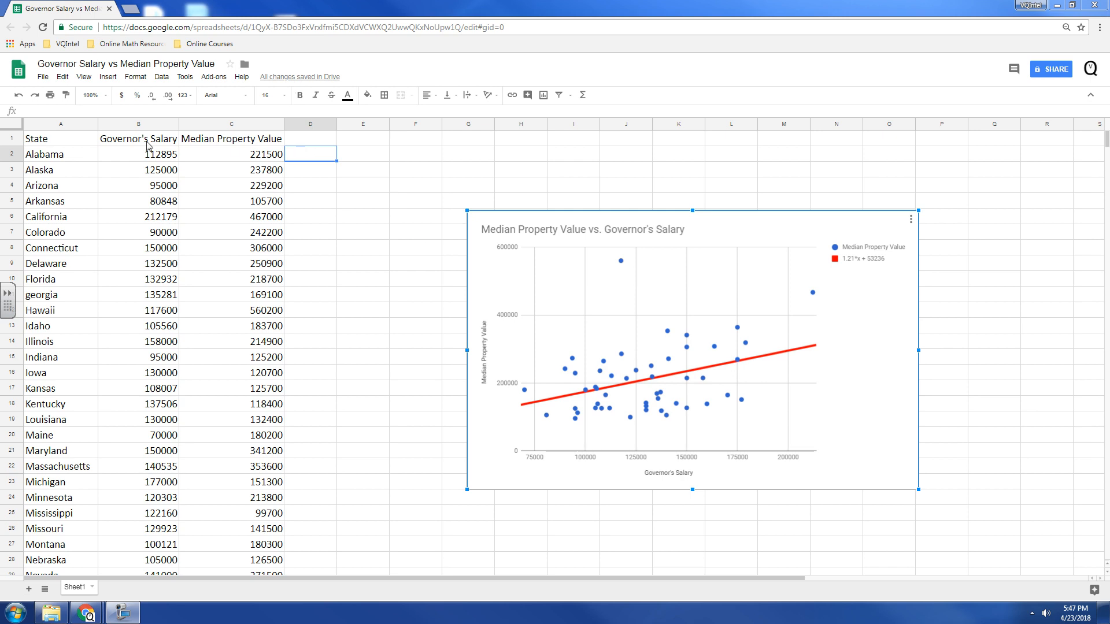
{"action": "mouse_move", "coordinate": [149, 146]}
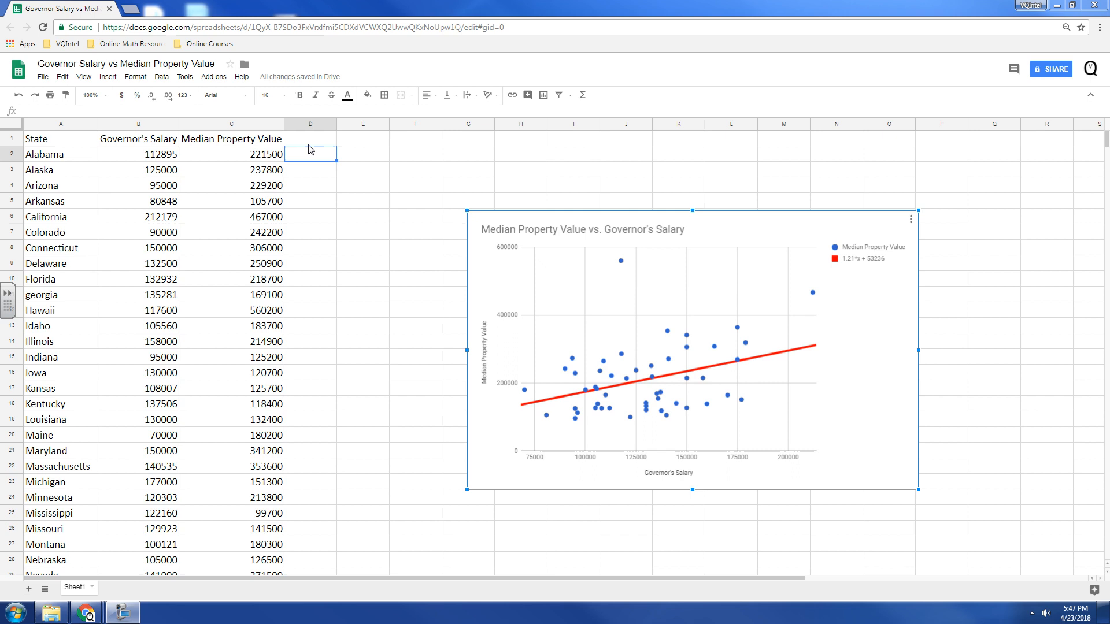
- Enter the header 'Predicted Property Value' in cell D1 next to Median Property Value
{"action": "left_click", "coordinate": [310, 139]}
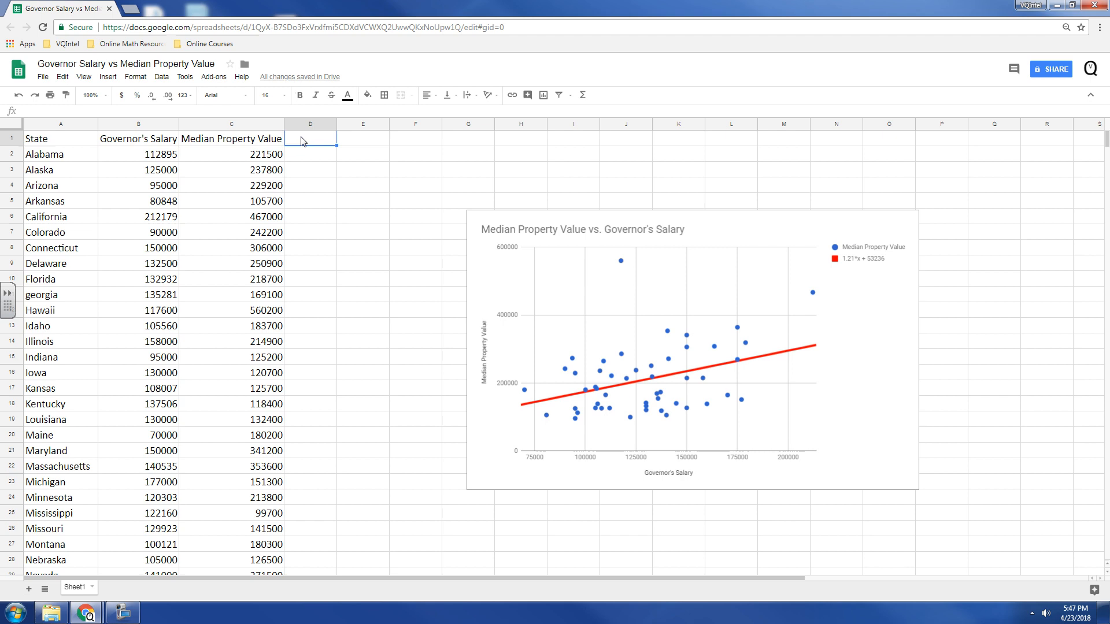
{"action": "type", "text": "Pre"}
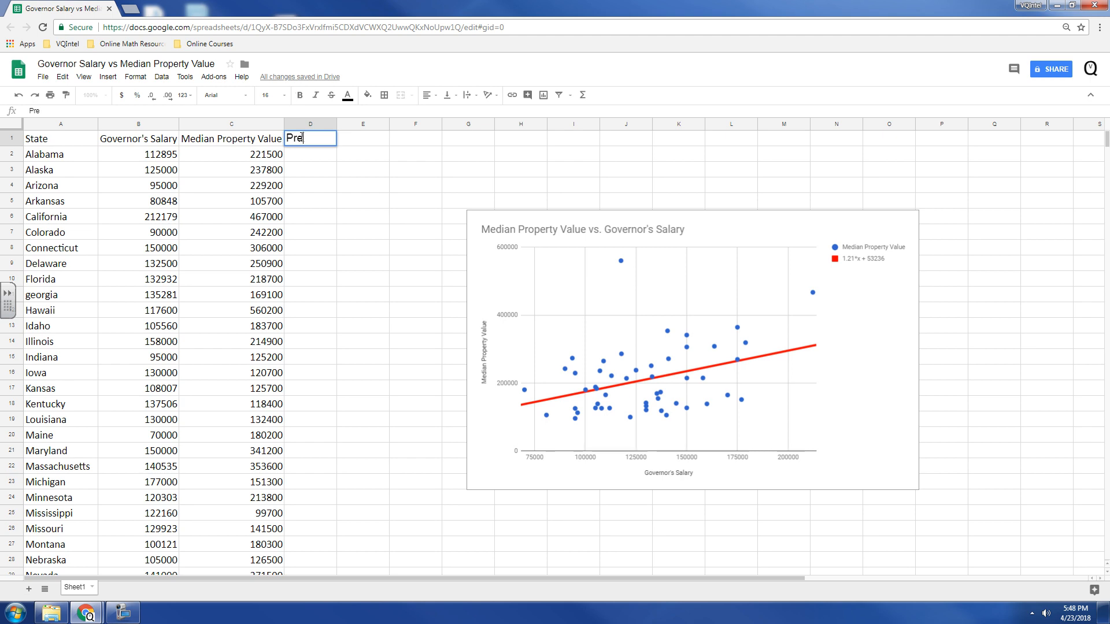
{"action": "type", "text": "dicted Pro"}
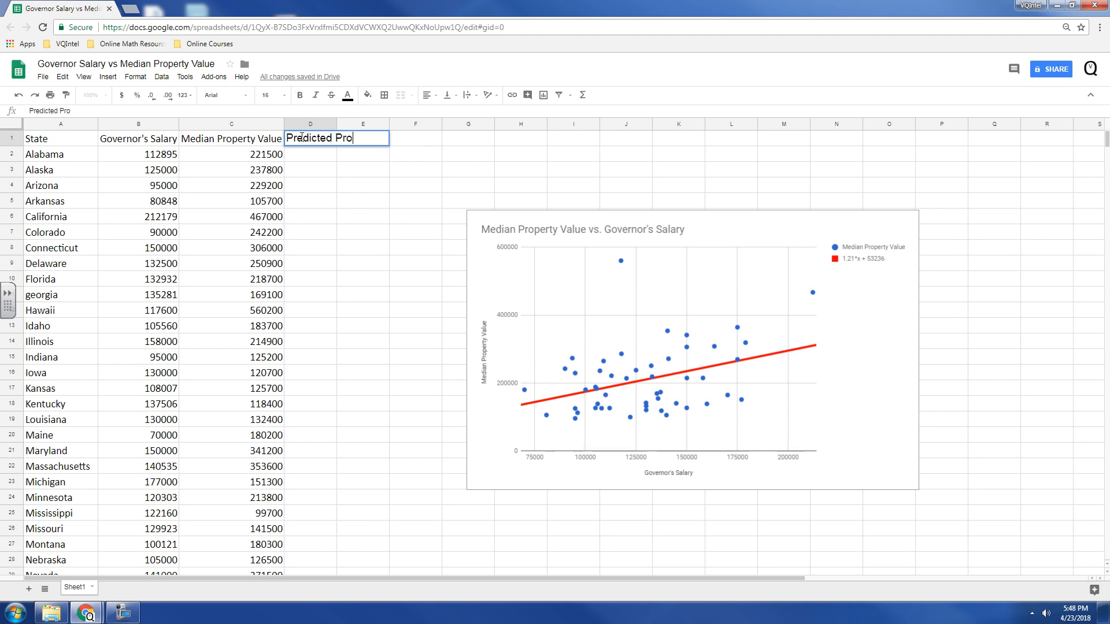
{"action": "type", "text": "perty V"}
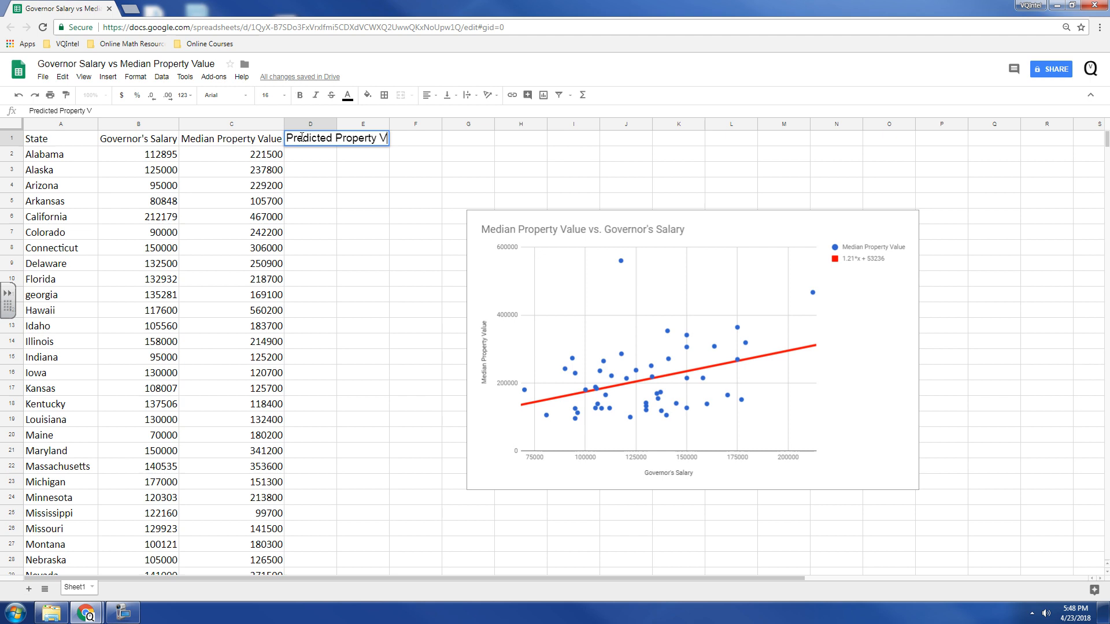
{"action": "key", "text": "enter"}
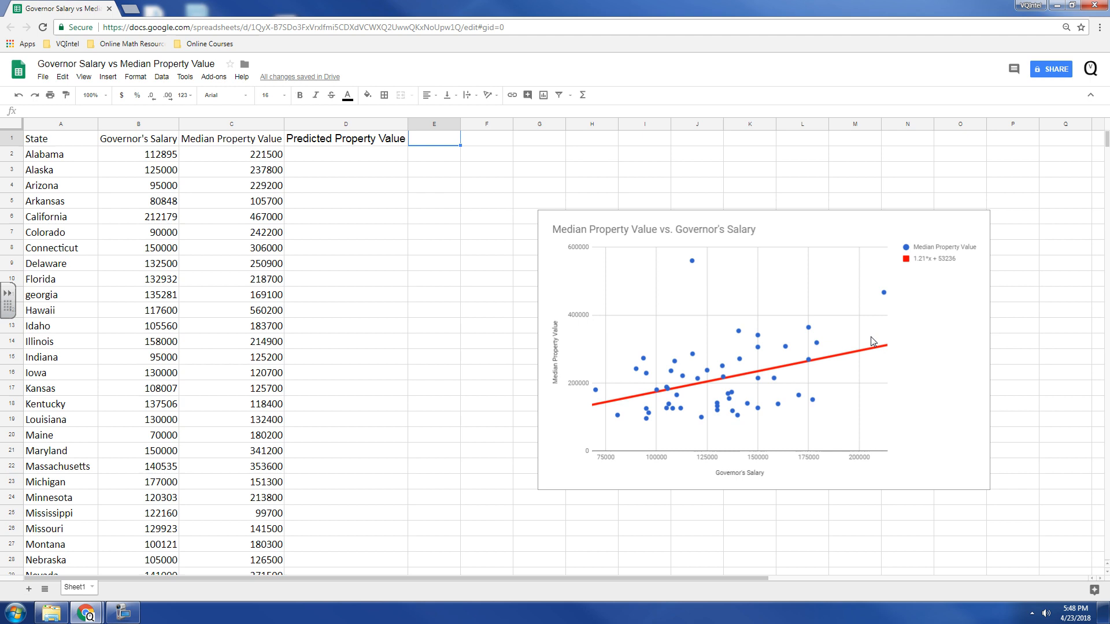
{"action": "mouse_move", "coordinate": [926, 267]}
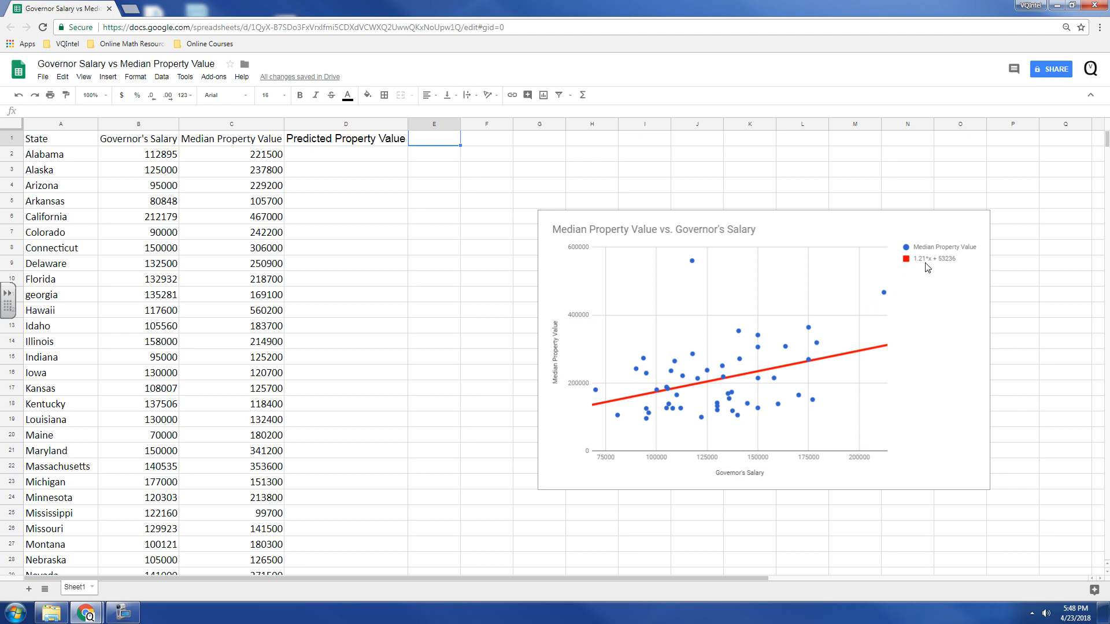
{"action": "mouse_move", "coordinate": [593, 215]}
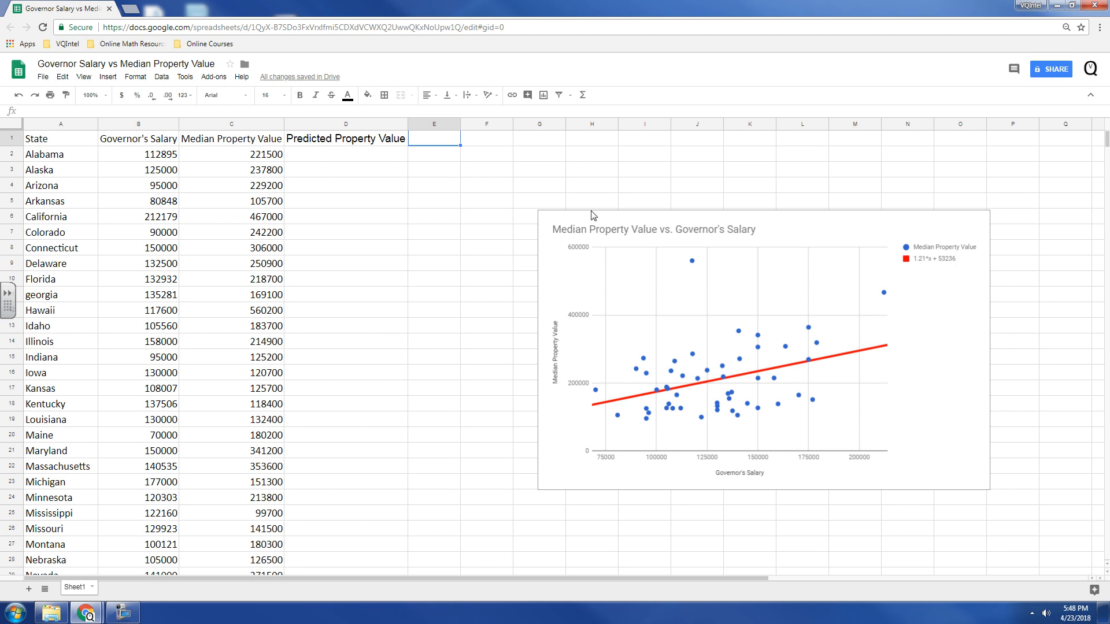
- Compute Alabama's prediction in D2 with =1.21*B2+53236, giving 189838.95
{"action": "left_click", "coordinate": [346, 154]}
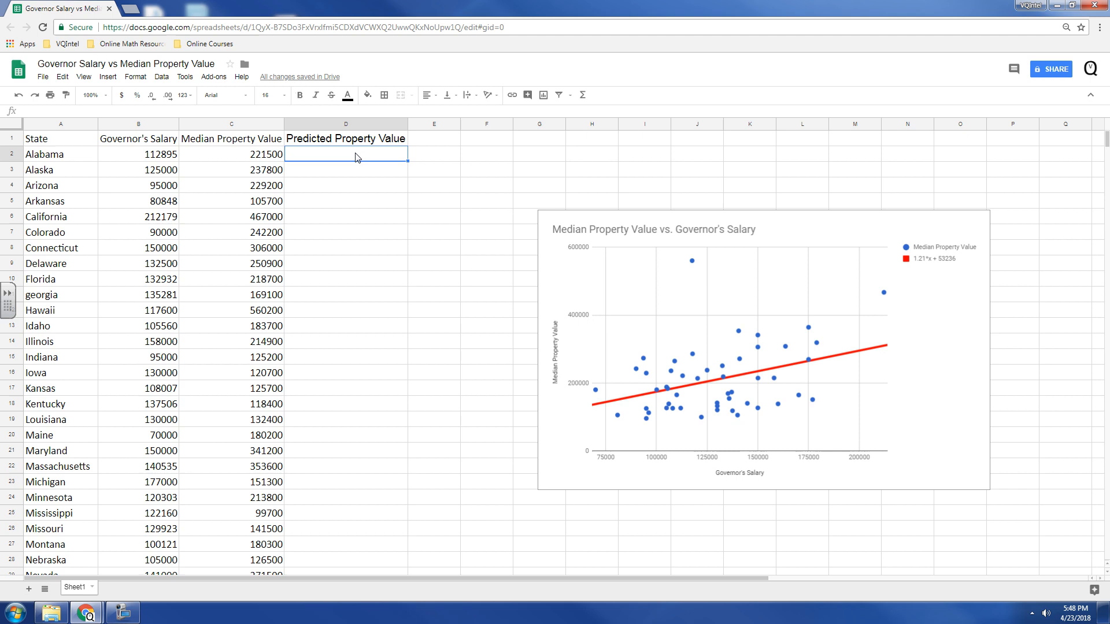
{"action": "type", "text": "=1.21"}
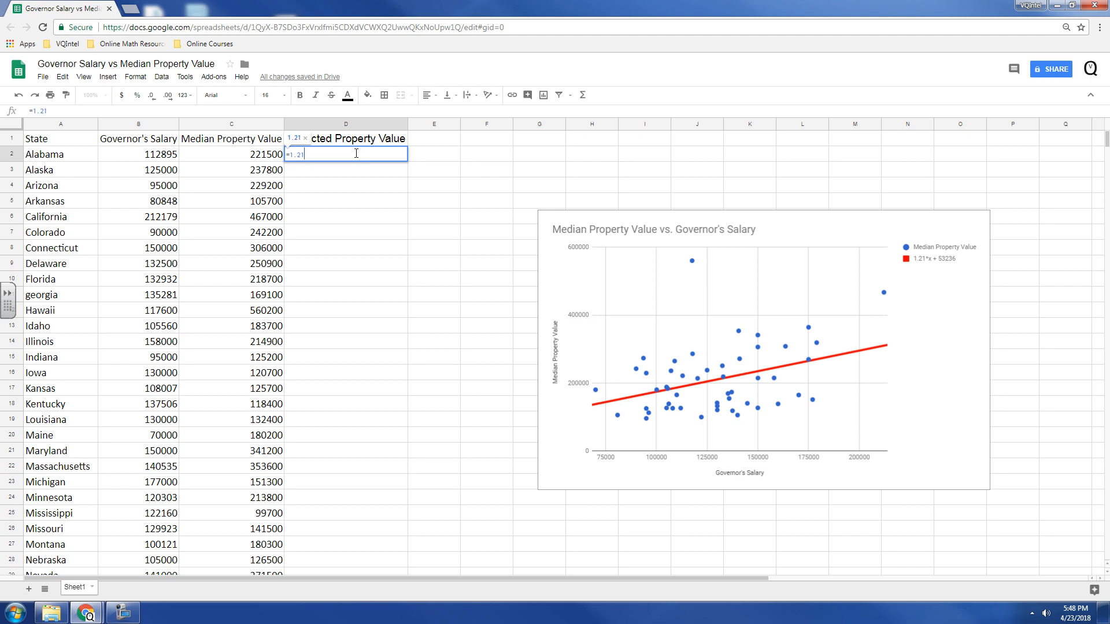
{"action": "type", "text": "*"}
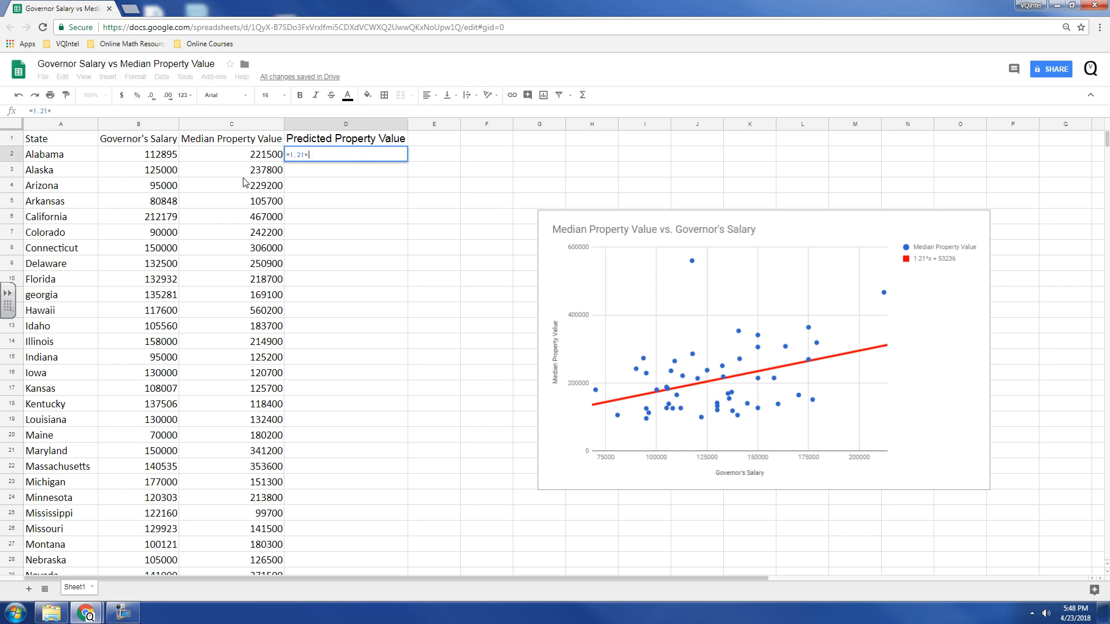
{"action": "left_click", "coordinate": [138, 154]}
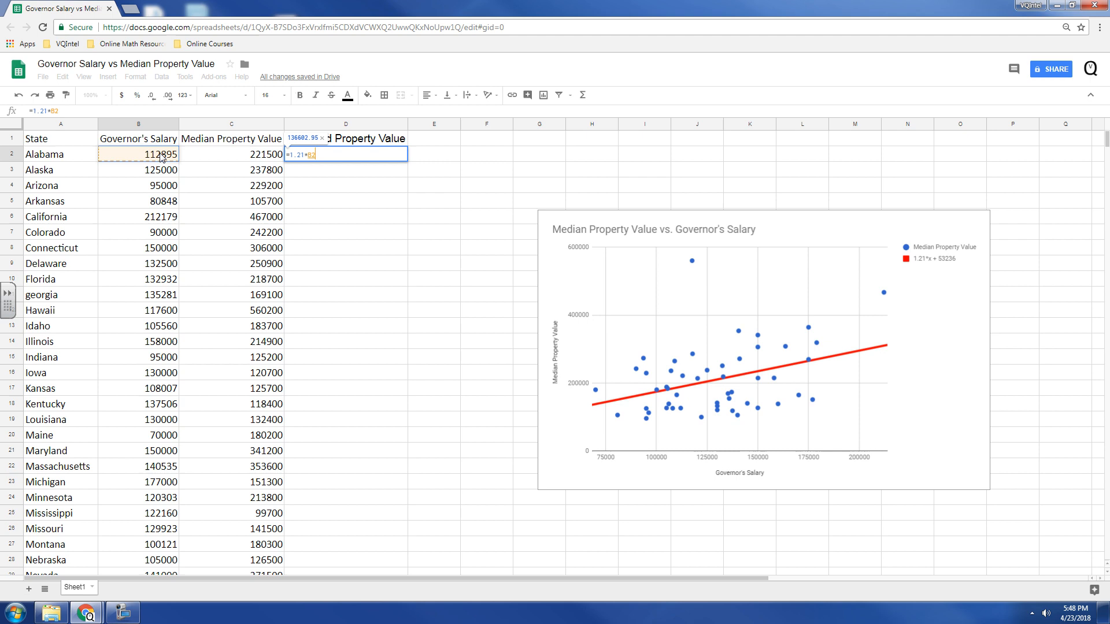
{"action": "type", "text": "+53"}
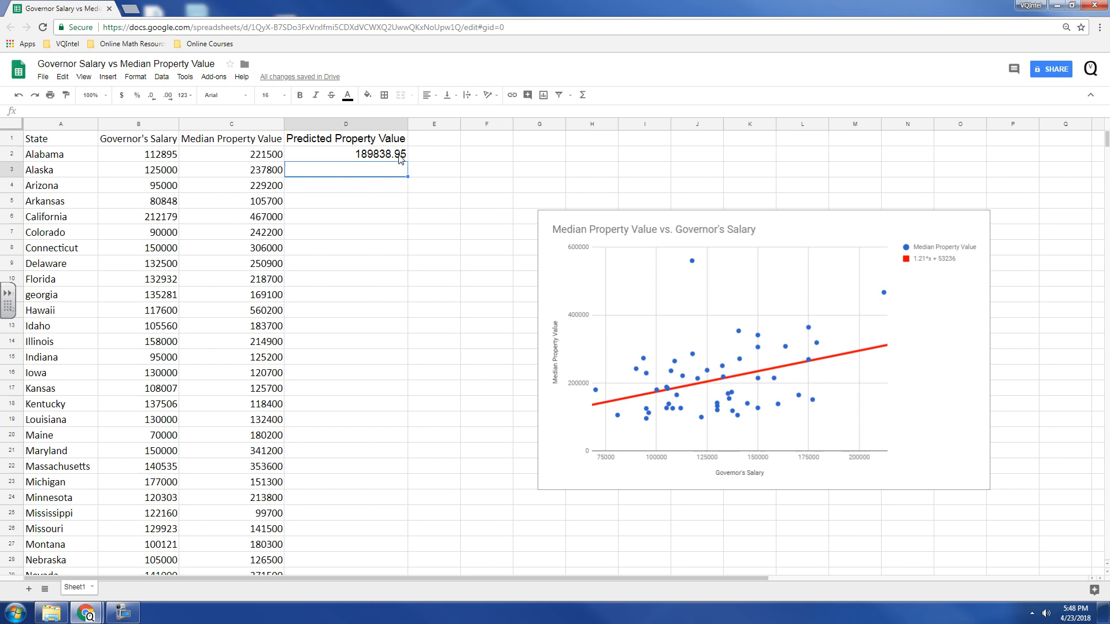
{"action": "left_click", "coordinate": [345, 154]}
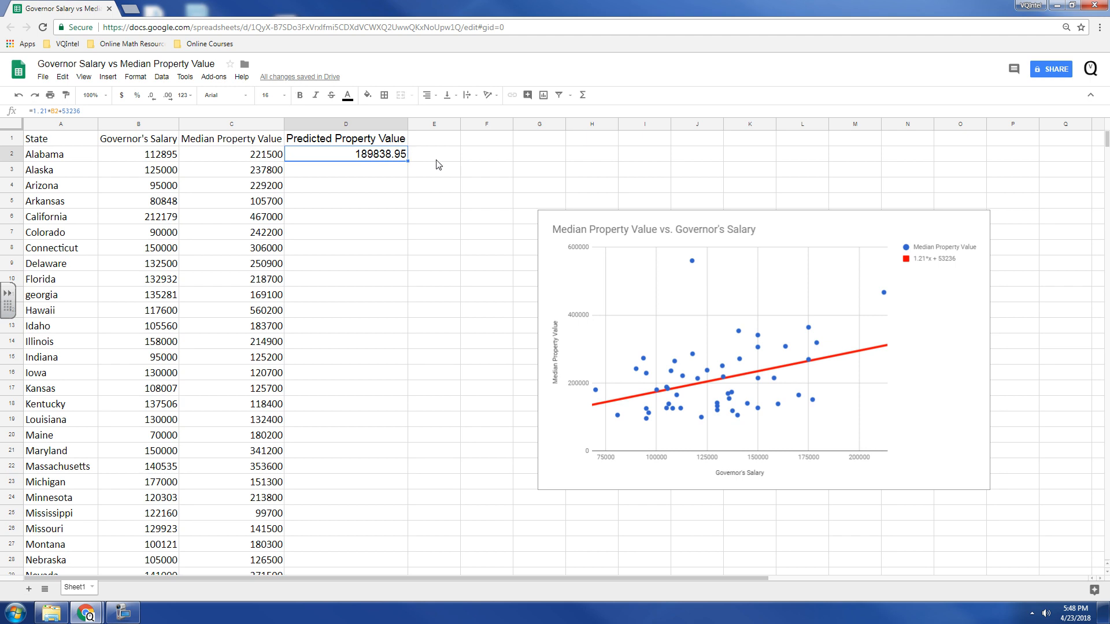
{"action": "mouse_move", "coordinate": [423, 172]}
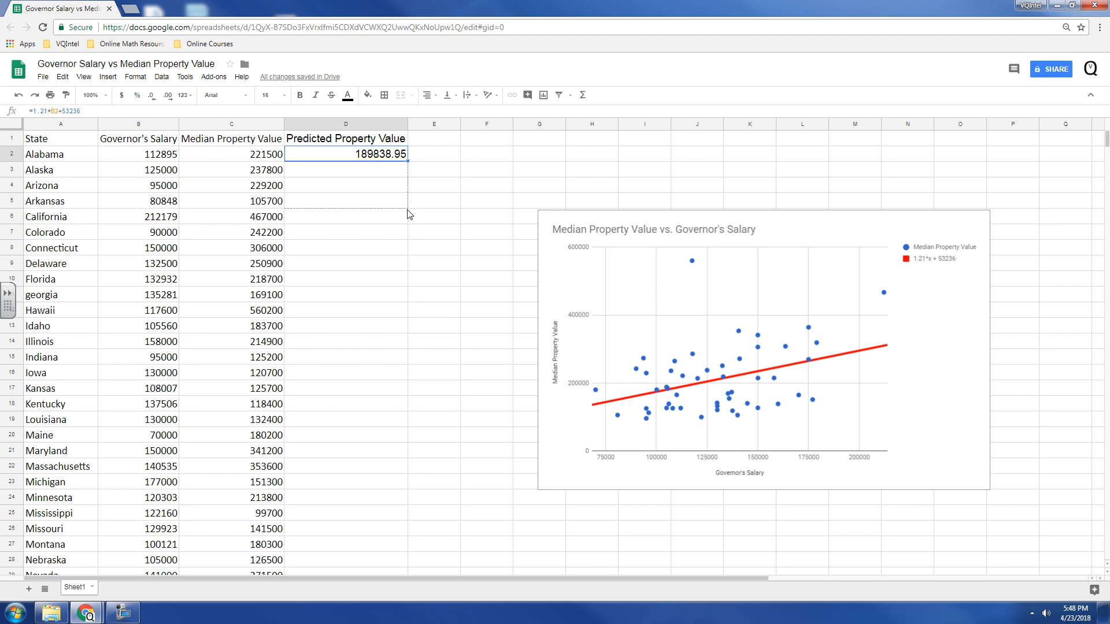
- Fill the prediction formula down column D for every state, e.g. Alaska 204486, Arizona 168186
{"action": "scroll", "scroll_direction": "down", "scroll_amount": 3}
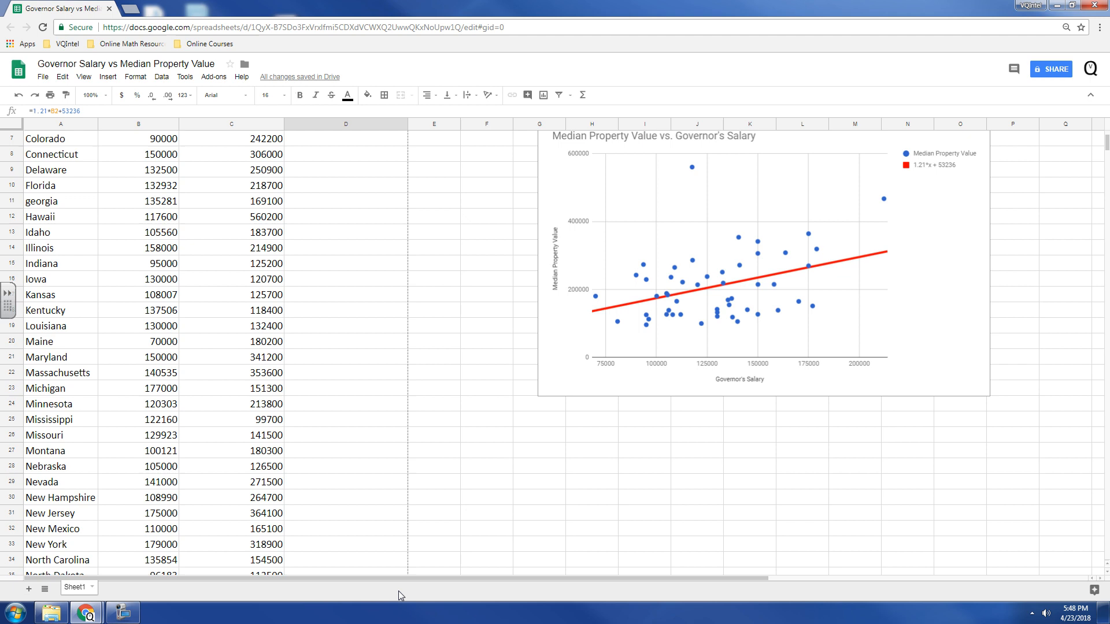
{"action": "scroll", "scroll_direction": "down", "scroll_amount": 3}
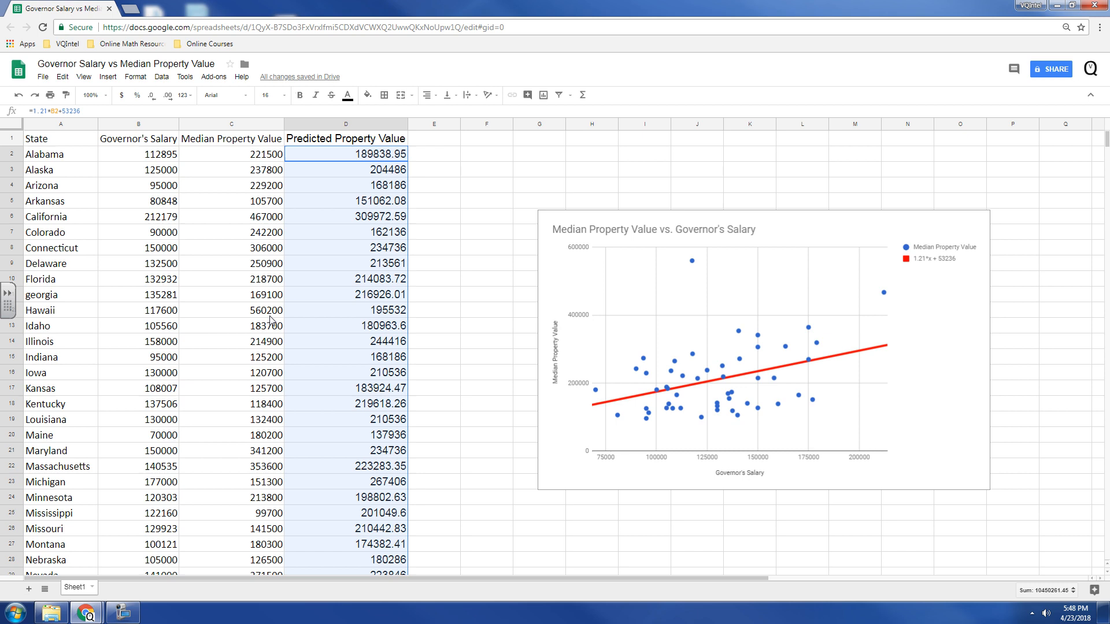
{"action": "left_click", "coordinate": [433, 232]}
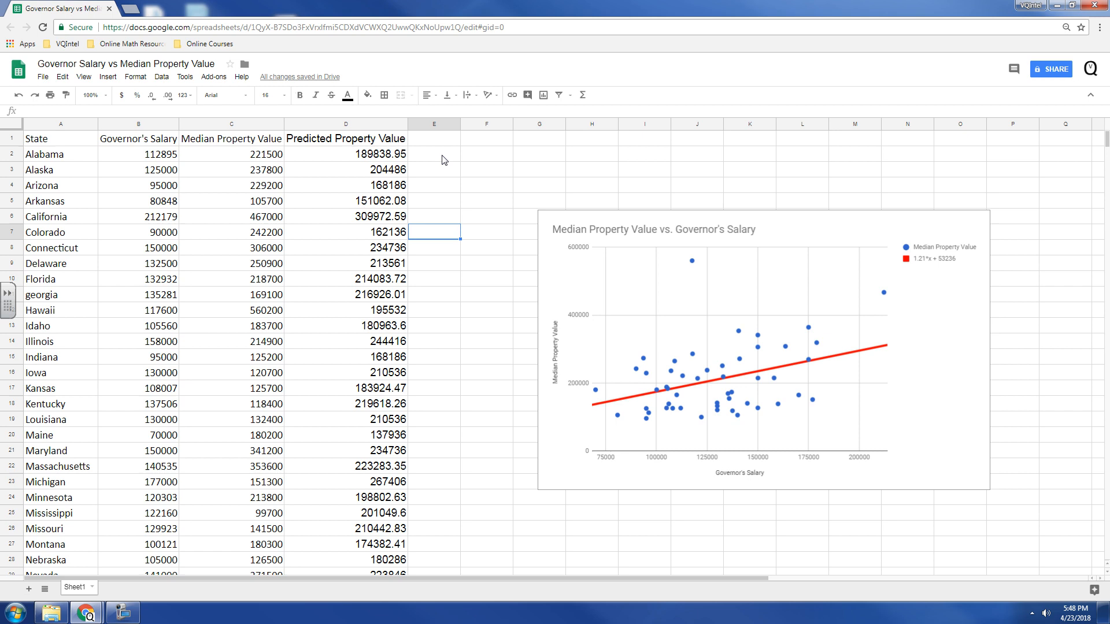
- Add a 'Residual' header in E1 and compute Alabama's residual =C2-D2, giving 31661.05
{"action": "left_click", "coordinate": [433, 138]}
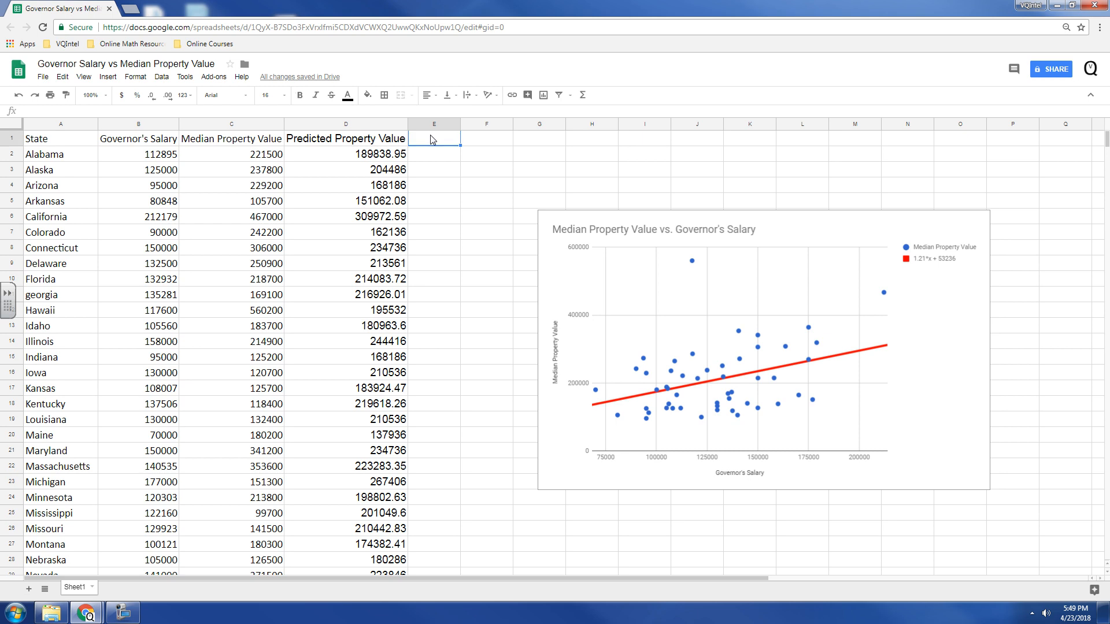
{"action": "type", "text": "Residual"}
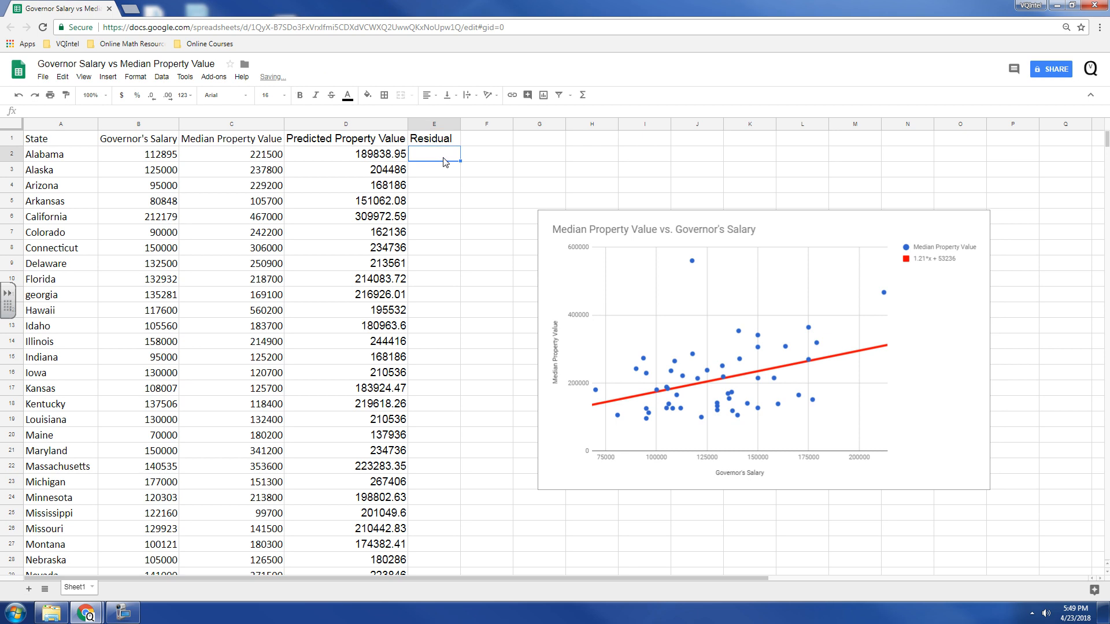
{"action": "type", "text": "="}
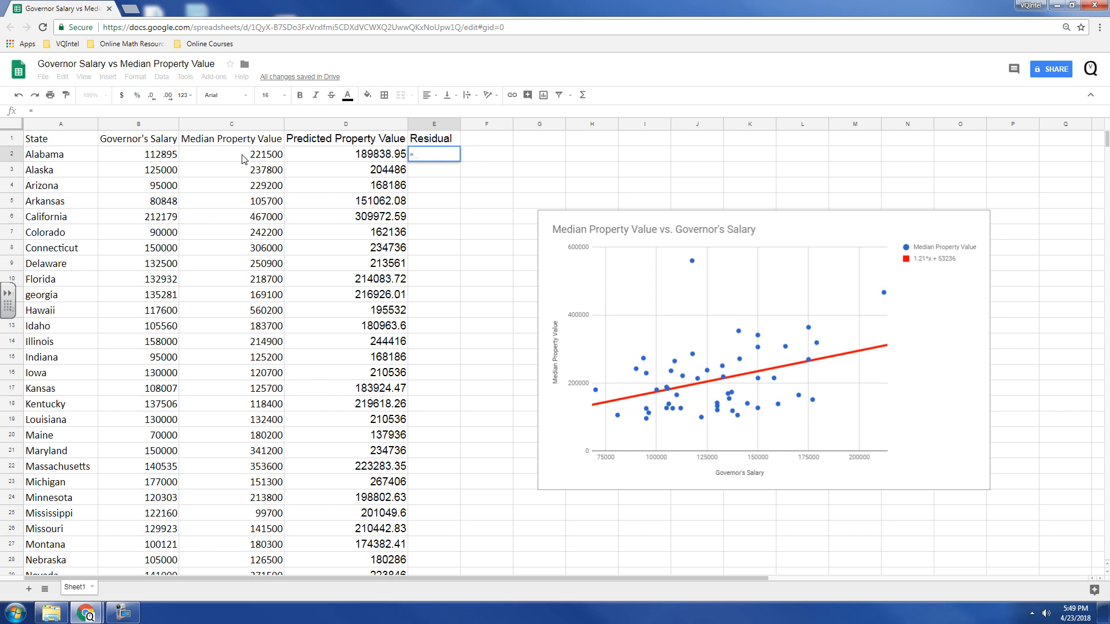
{"action": "left_click", "coordinate": [233, 154]}
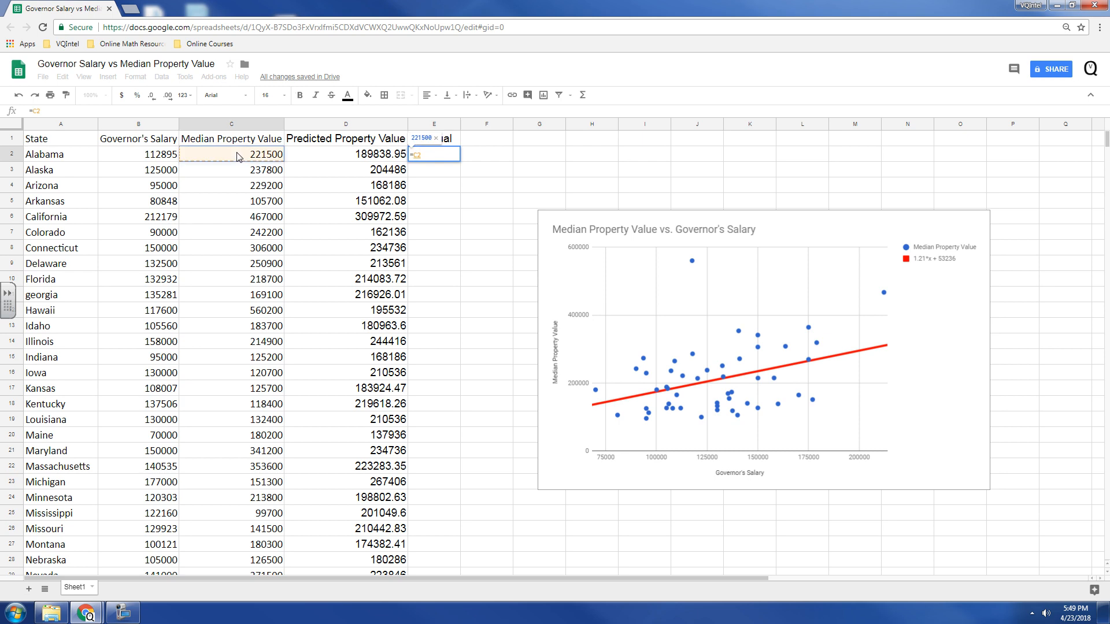
{"action": "left_click", "coordinate": [345, 154]}
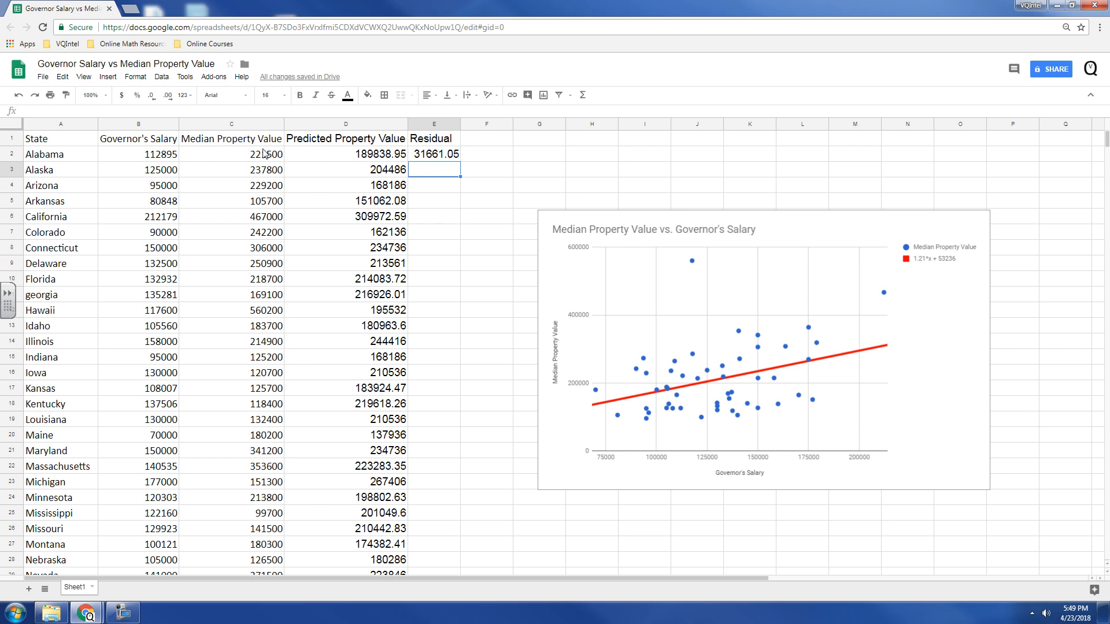
{"action": "mouse_move", "coordinate": [261, 158]}
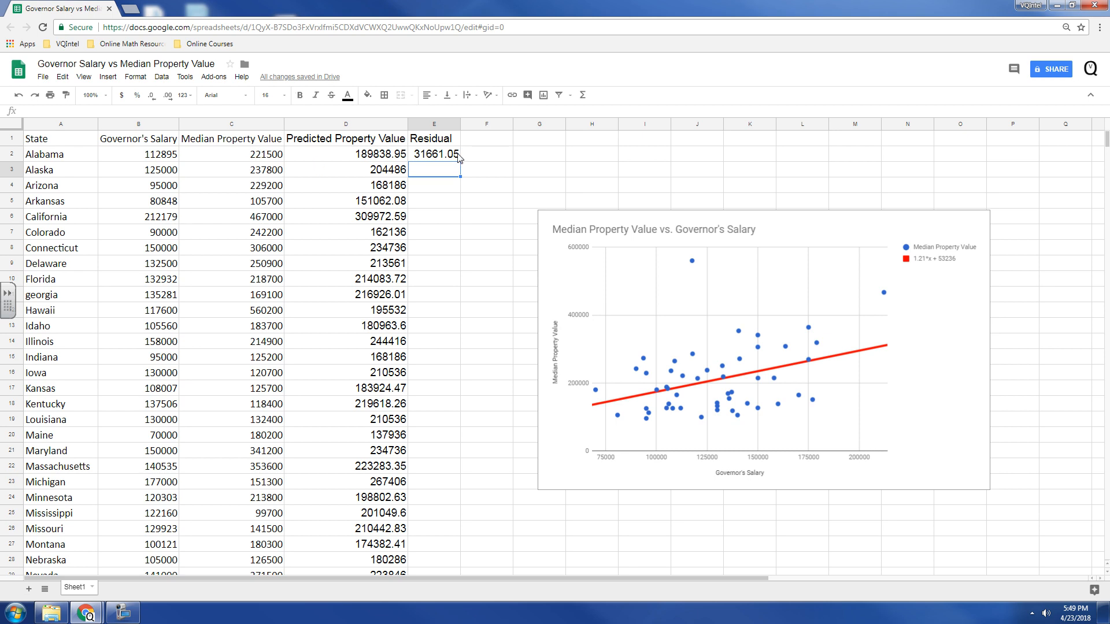
{"action": "left_click", "coordinate": [434, 154]}
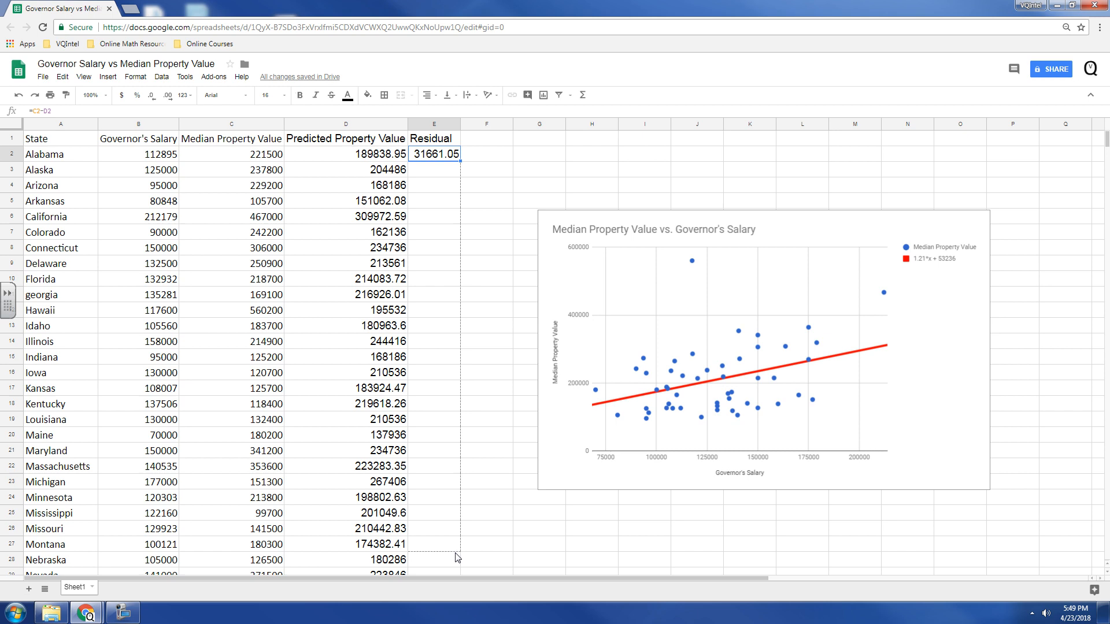
- Copy the residual formula down column E through Wyoming (7914)
{"action": "scroll", "scroll_direction": "down", "scroll_amount": 3}
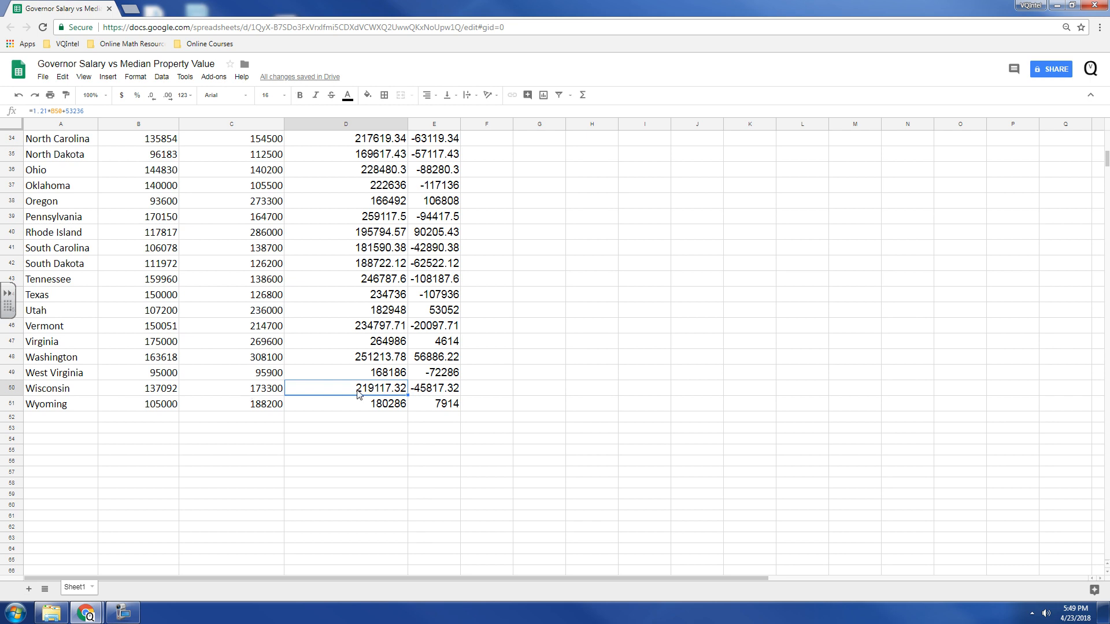
{"action": "mouse_move", "coordinate": [500, 310]}
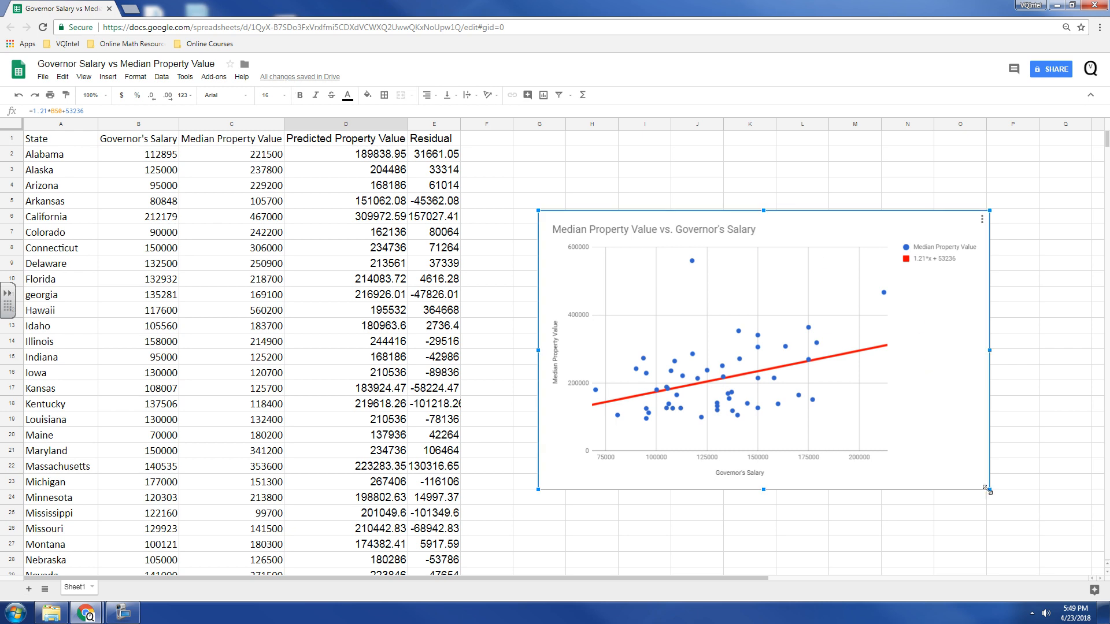
- Resize the original trend-line scatter chart smaller so the new columns stay visible
{"action": "left_click_drag", "start_coordinate": [988, 490], "coordinate": [803, 373]}
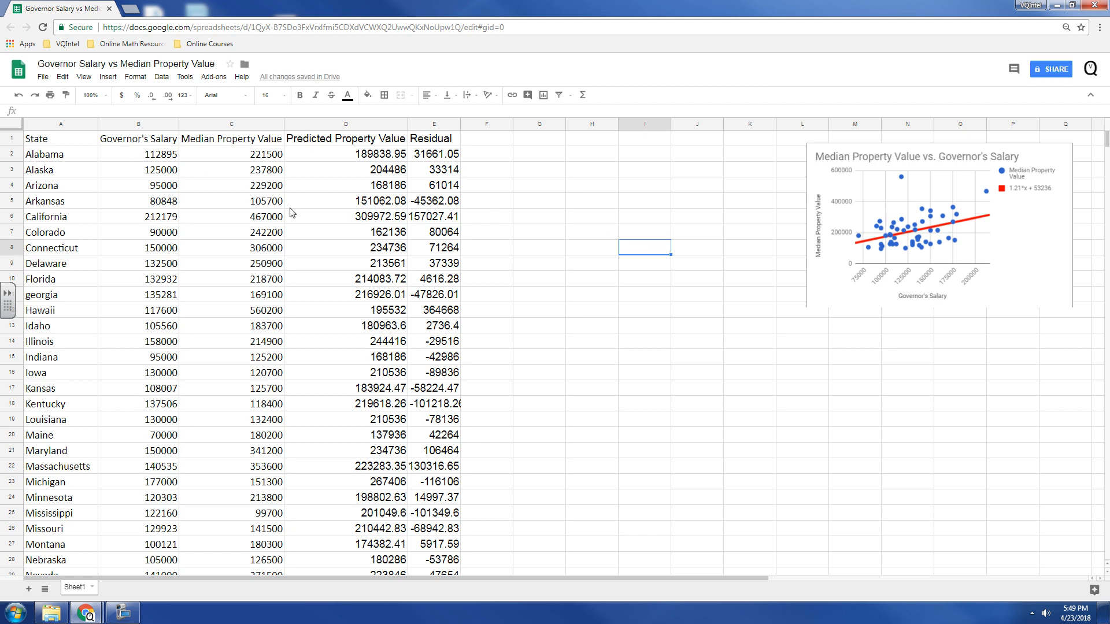
- Insert a new chart with Governor's Salary range B1:B52 as its x-axis data
{"action": "left_click", "coordinate": [107, 76]}
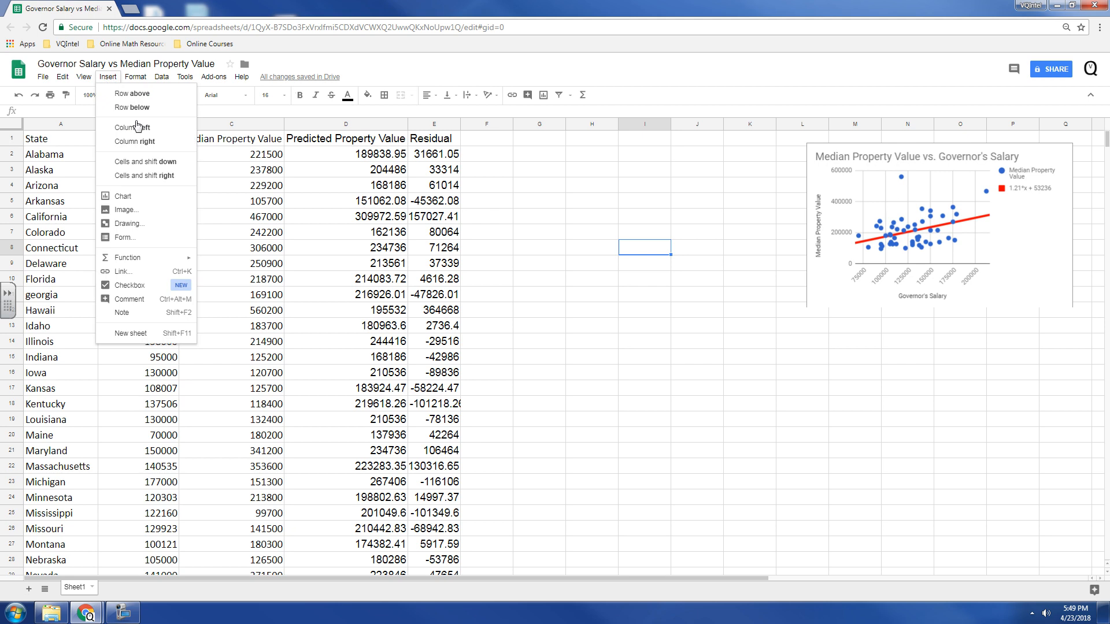
{"action": "left_click", "coordinate": [125, 197]}
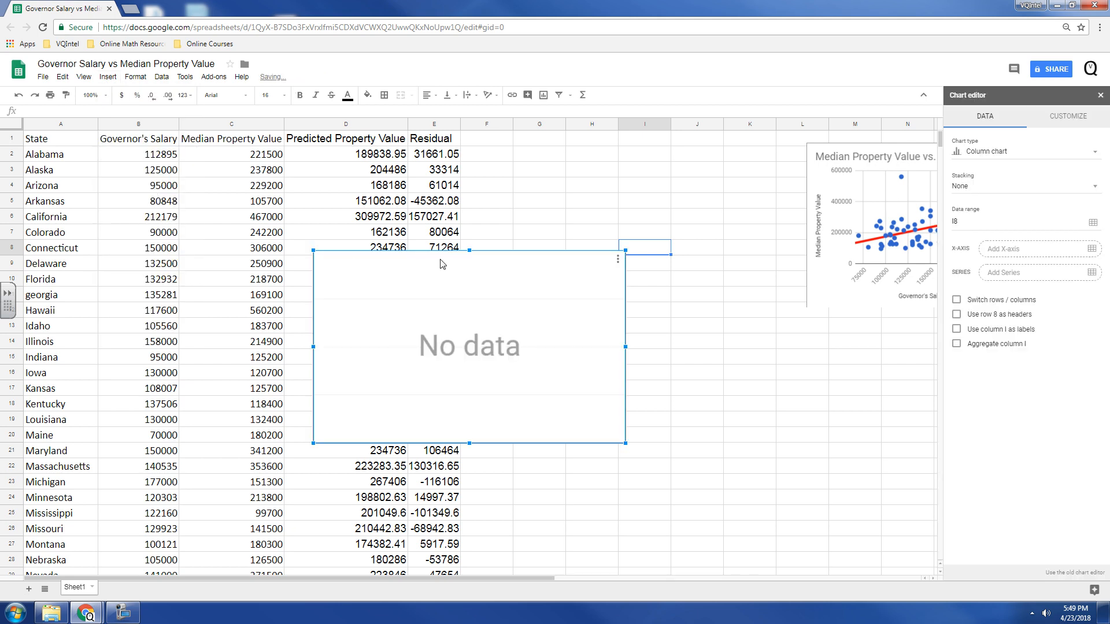
{"action": "mouse_move", "coordinate": [1015, 254]}
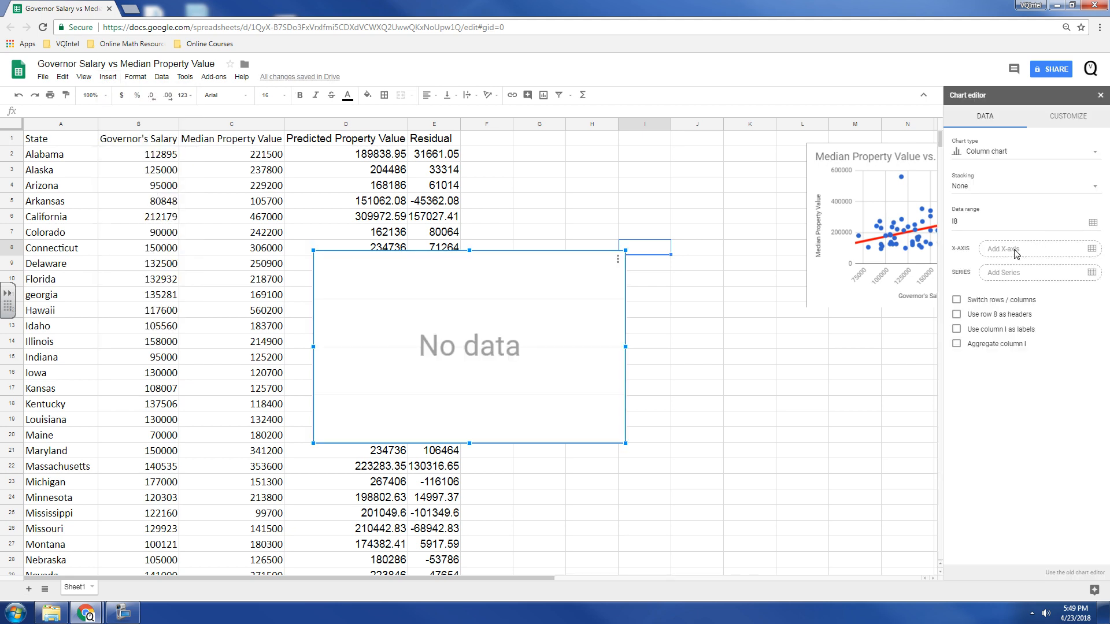
{"action": "left_click", "coordinate": [1093, 248]}
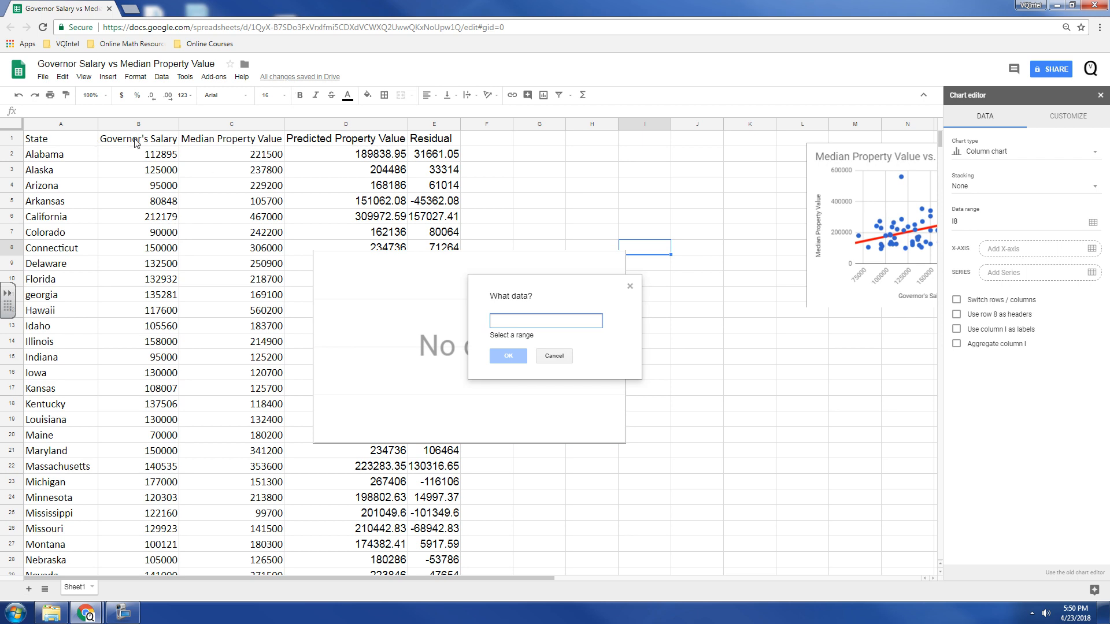
{"action": "left_click", "coordinate": [544, 320]}
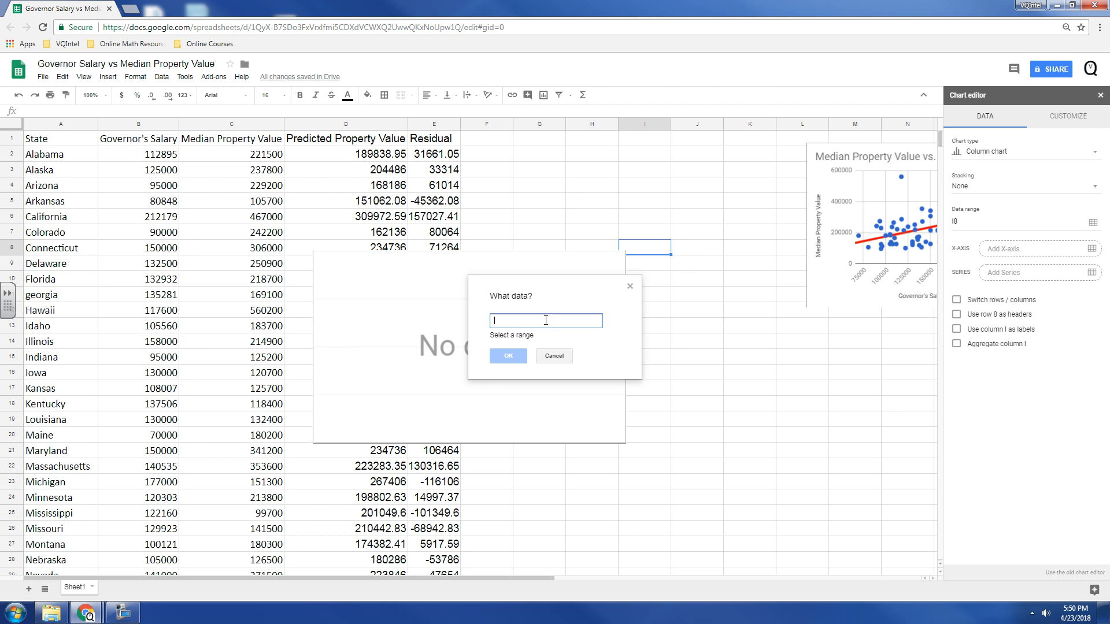
{"action": "type", "text": "B1:B52"}
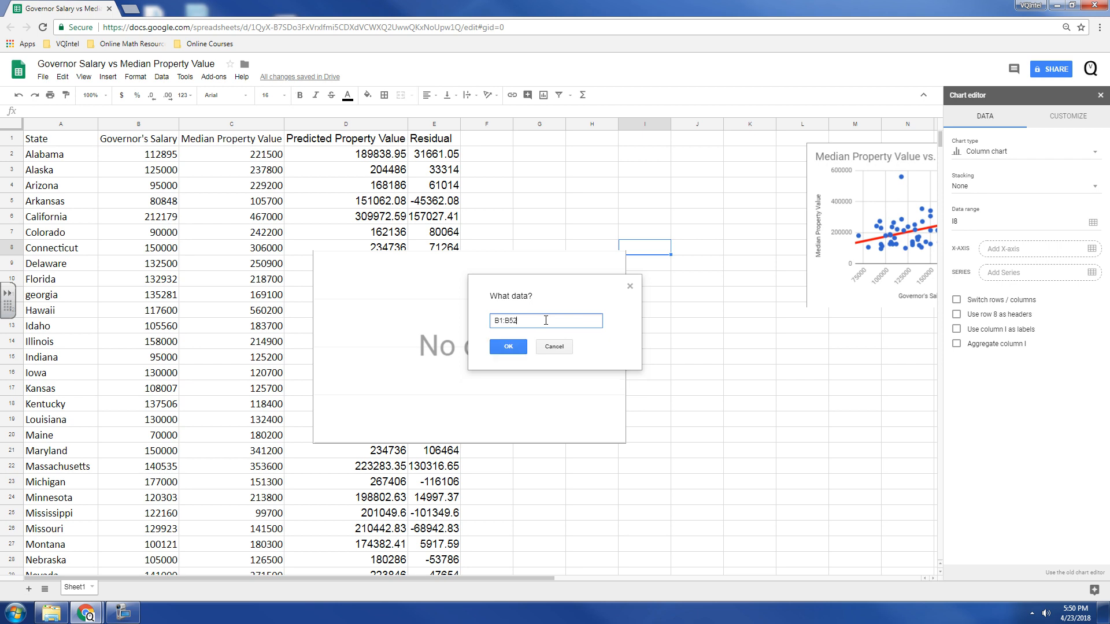
{"action": "left_click", "coordinate": [508, 346]}
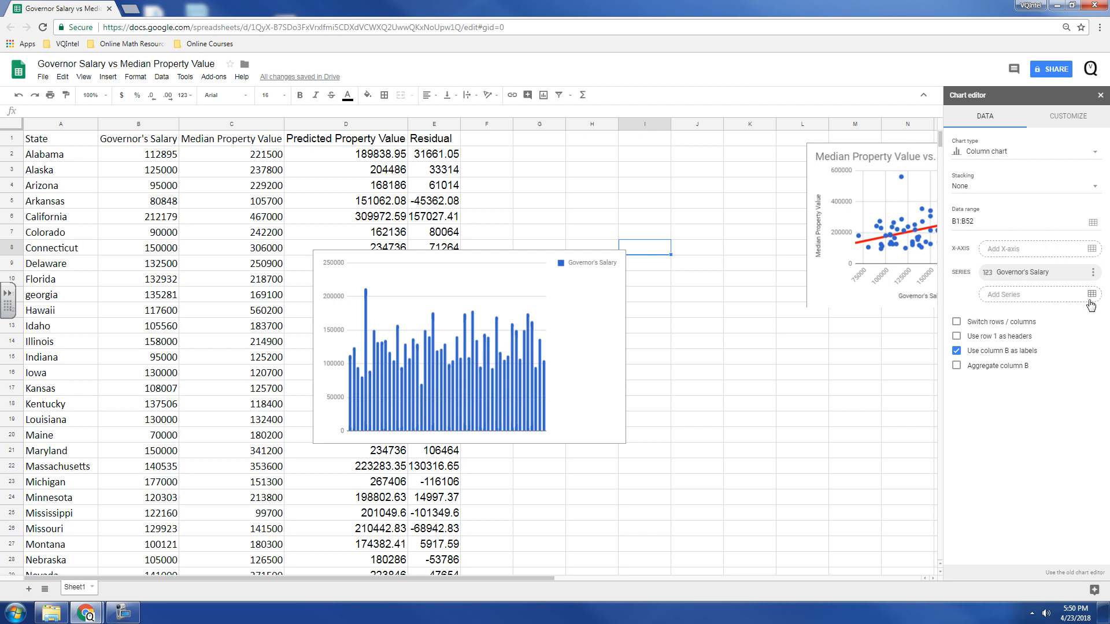
- Add the Residual column E1:E as a second series in the new chart
{"action": "left_click", "coordinate": [1092, 272]}
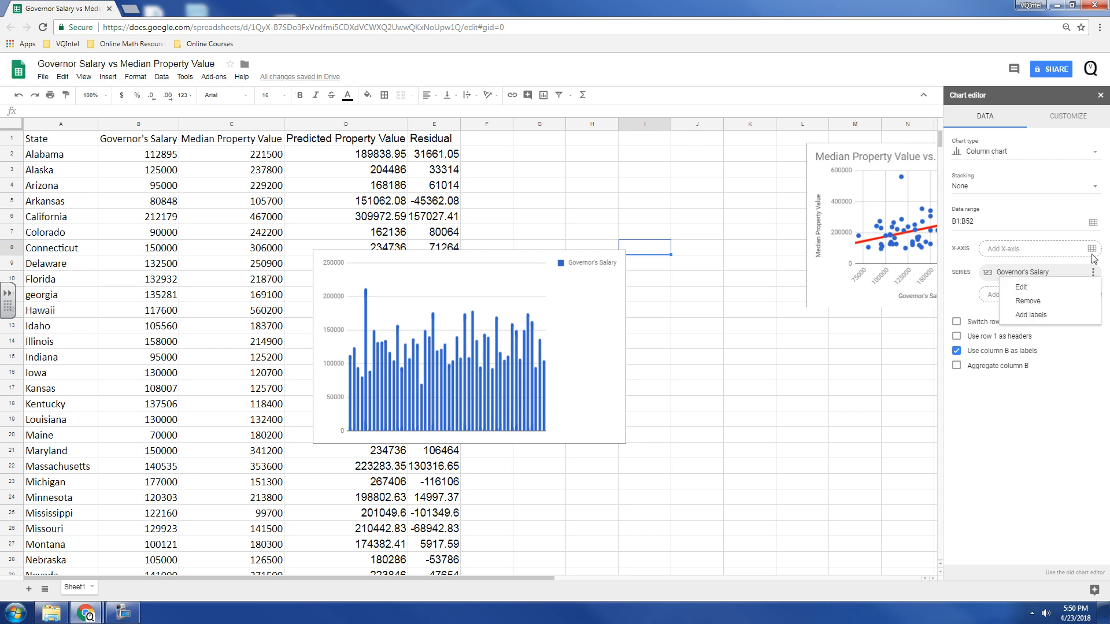
{"action": "mouse_move", "coordinate": [964, 289]}
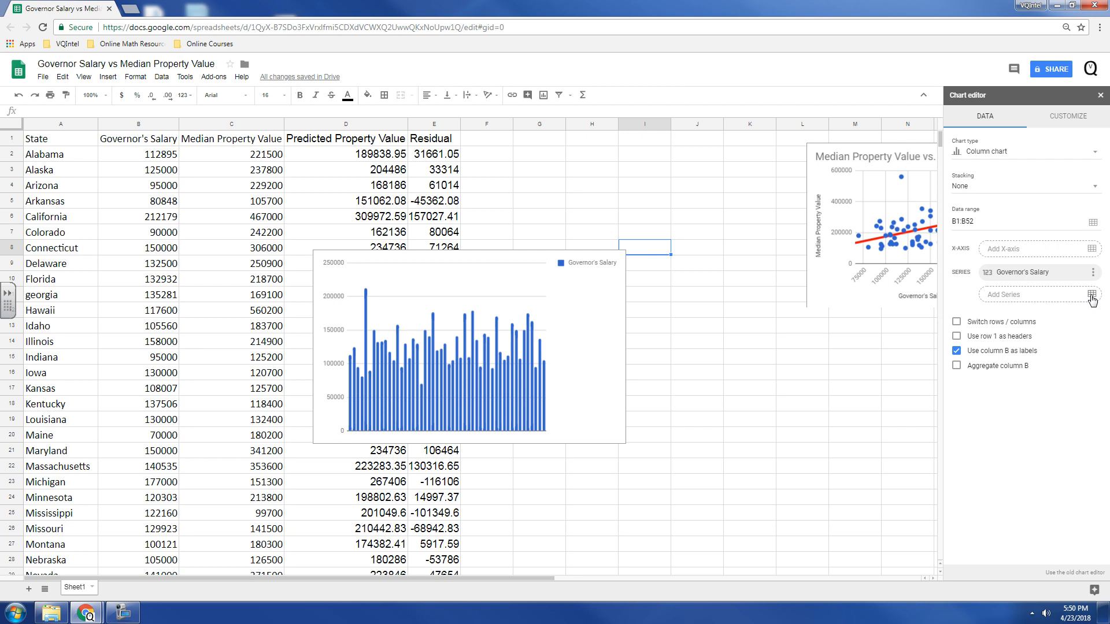
{"action": "left_click", "coordinate": [1092, 294]}
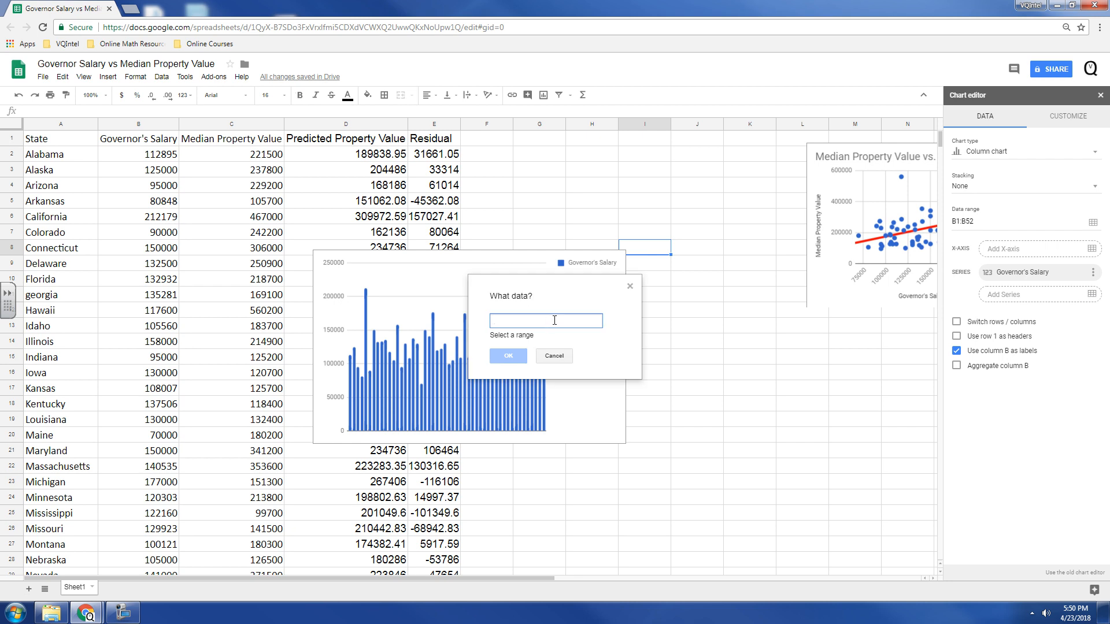
{"action": "type", "text": "E1"}
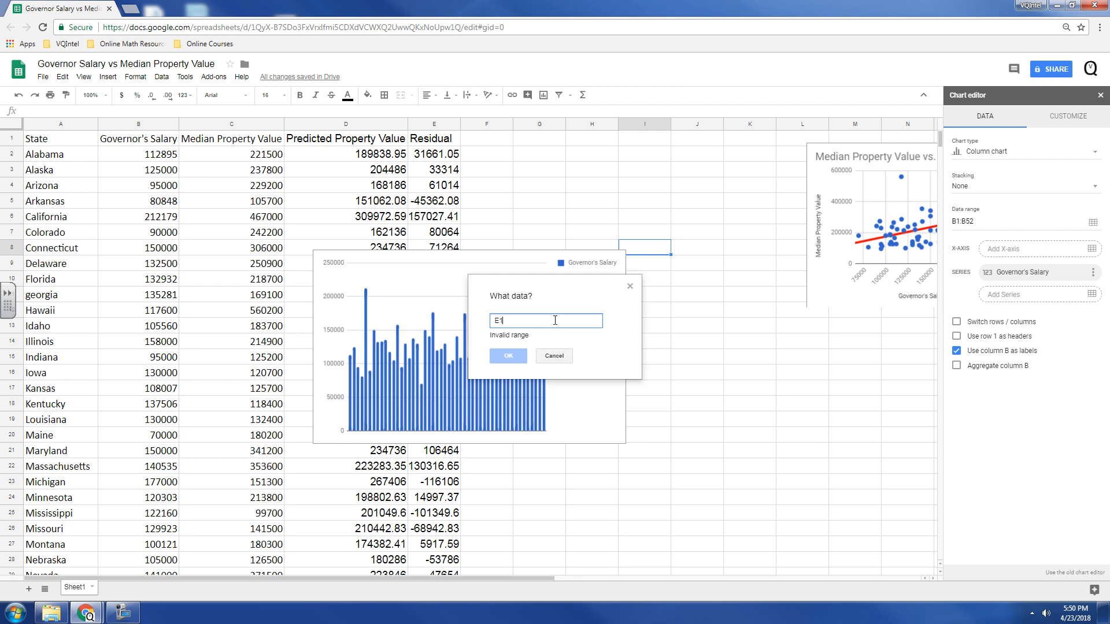
{"action": "type", "text": ":E"}
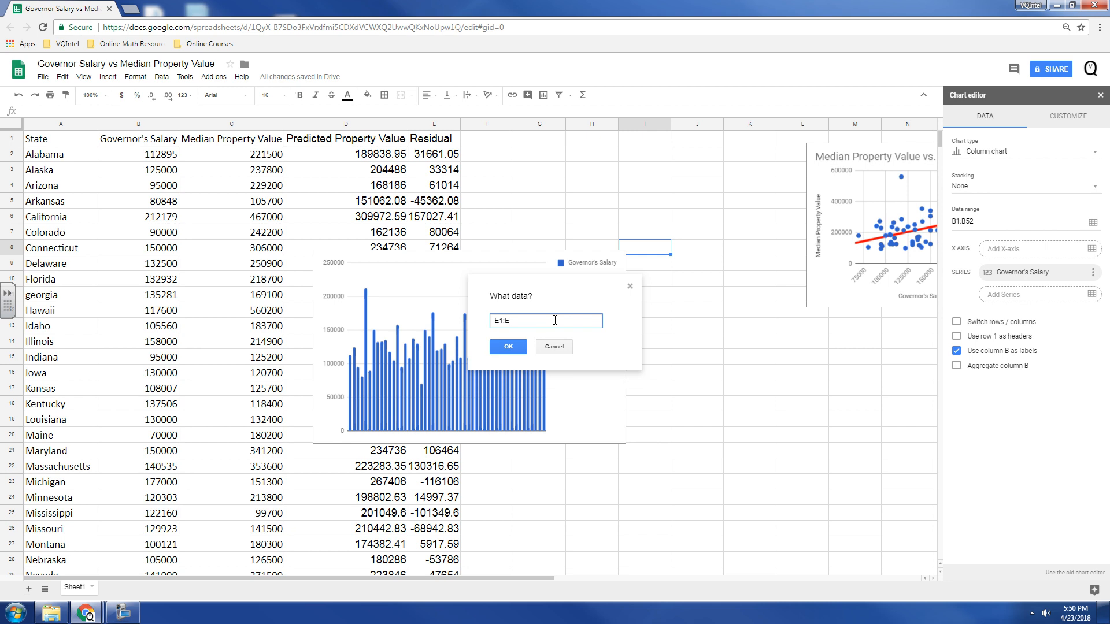
{"action": "left_click", "coordinate": [509, 347]}
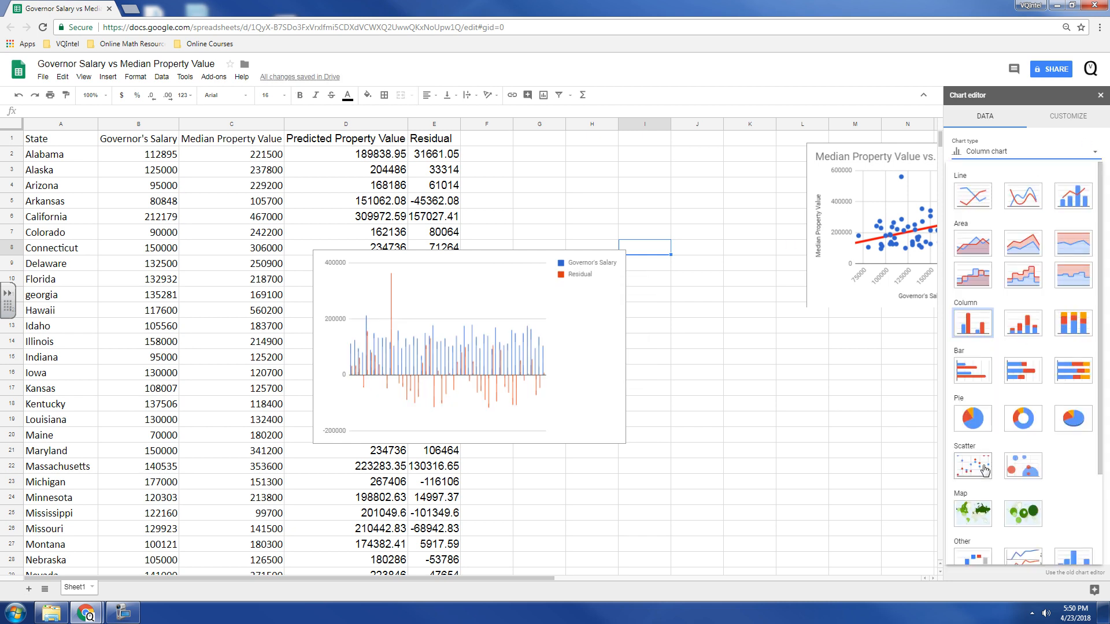
- Change the new chart to a scatter plot of residuals and position it below the original
{"action": "left_click", "coordinate": [972, 466]}
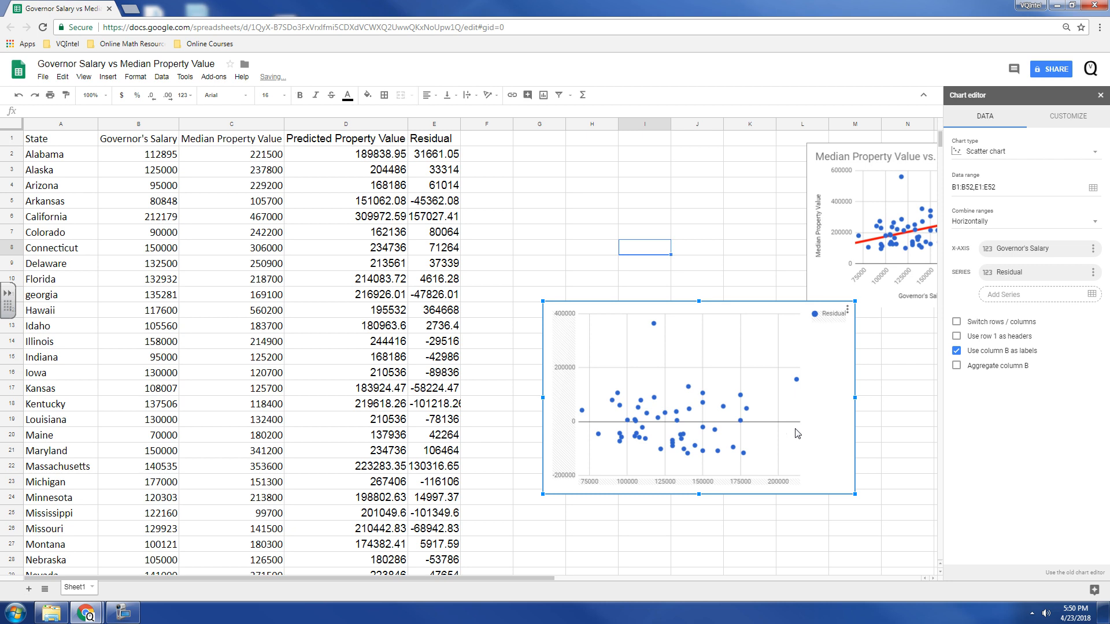
{"action": "scroll", "scroll_direction": "down", "scroll_amount": 3}
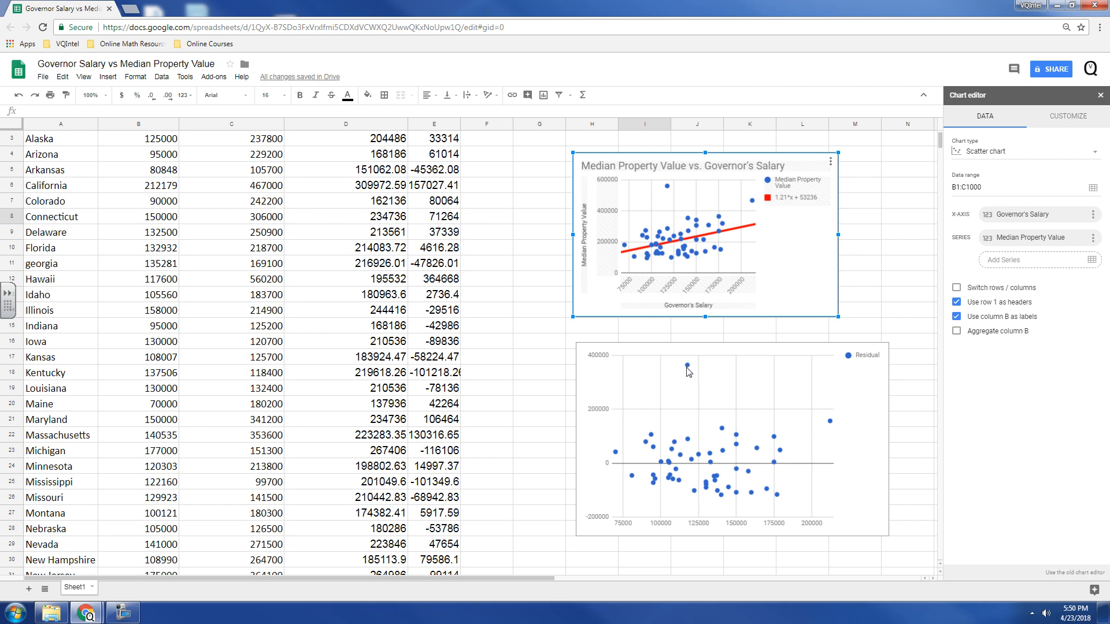
{"action": "mouse_move", "coordinate": [666, 175]}
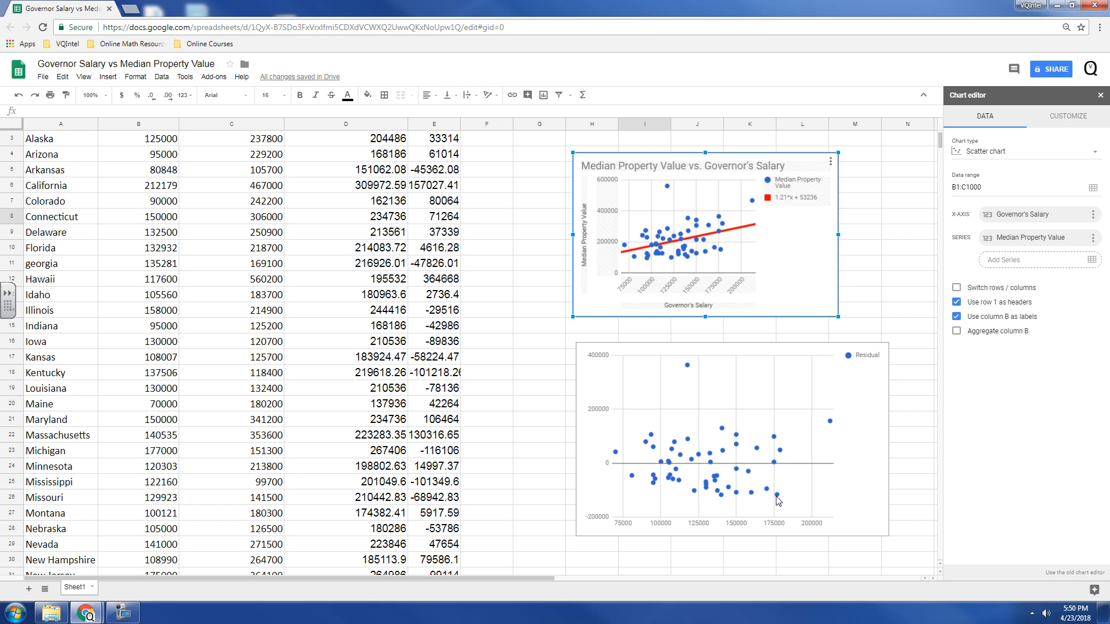
{"action": "mouse_move", "coordinate": [782, 496]}
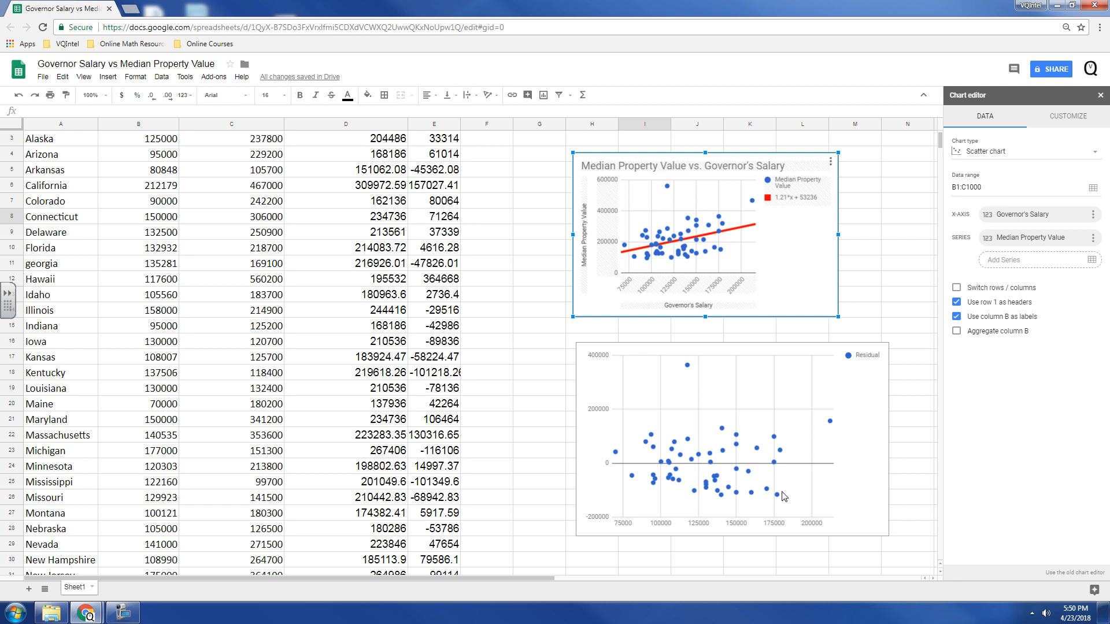
{"action": "mouse_move", "coordinate": [659, 280]}
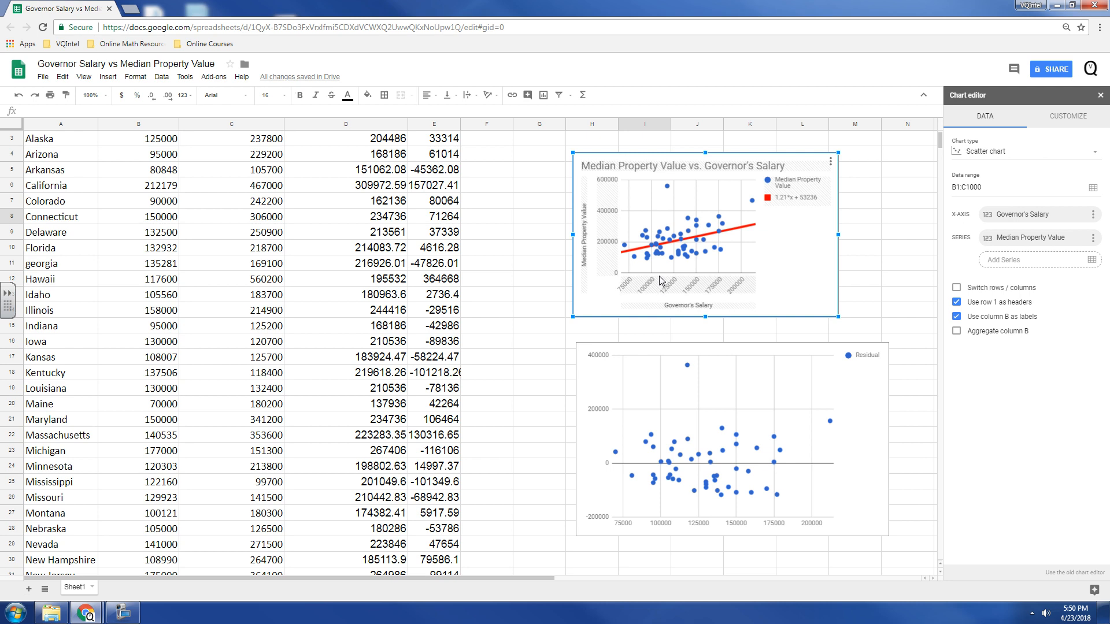
{"action": "mouse_move", "coordinate": [751, 229]}
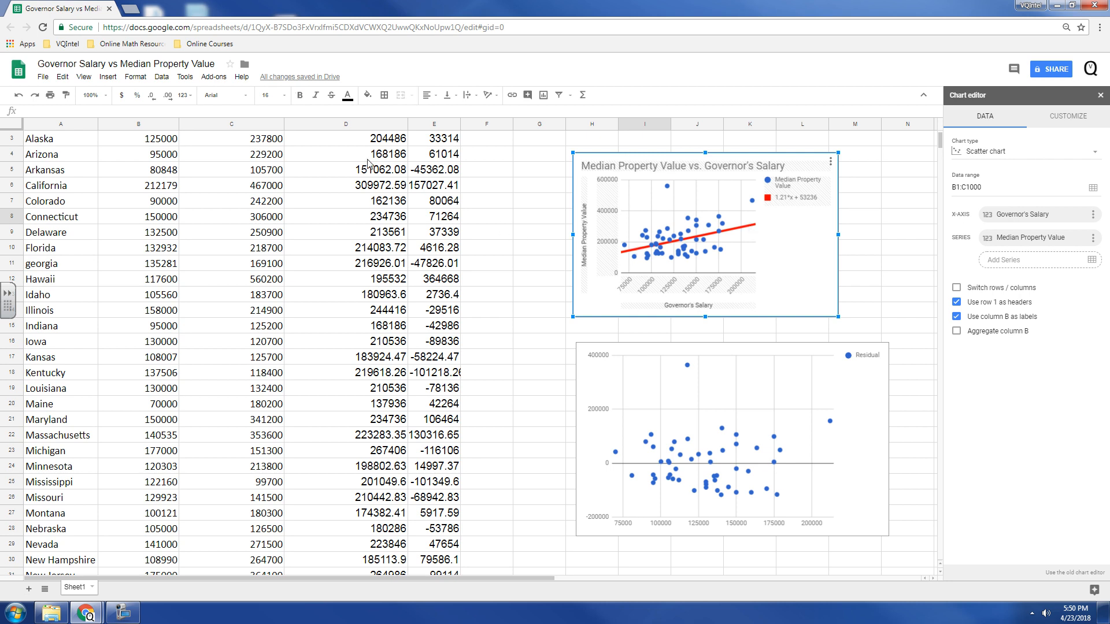
{"action": "mouse_move", "coordinate": [385, 238]}
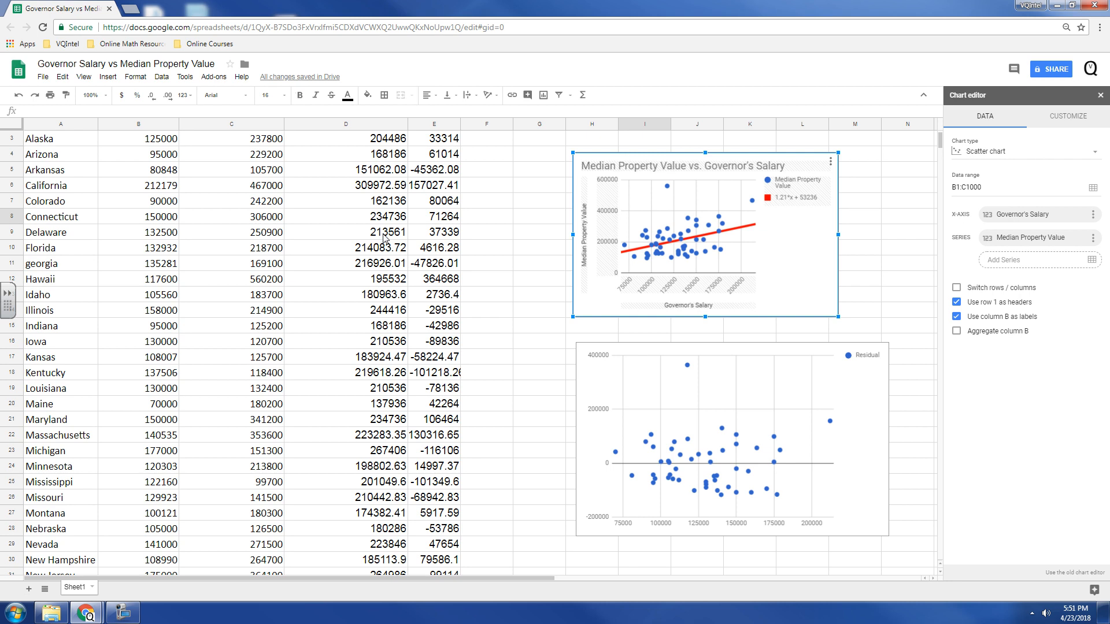
{"action": "mouse_move", "coordinate": [441, 263]}
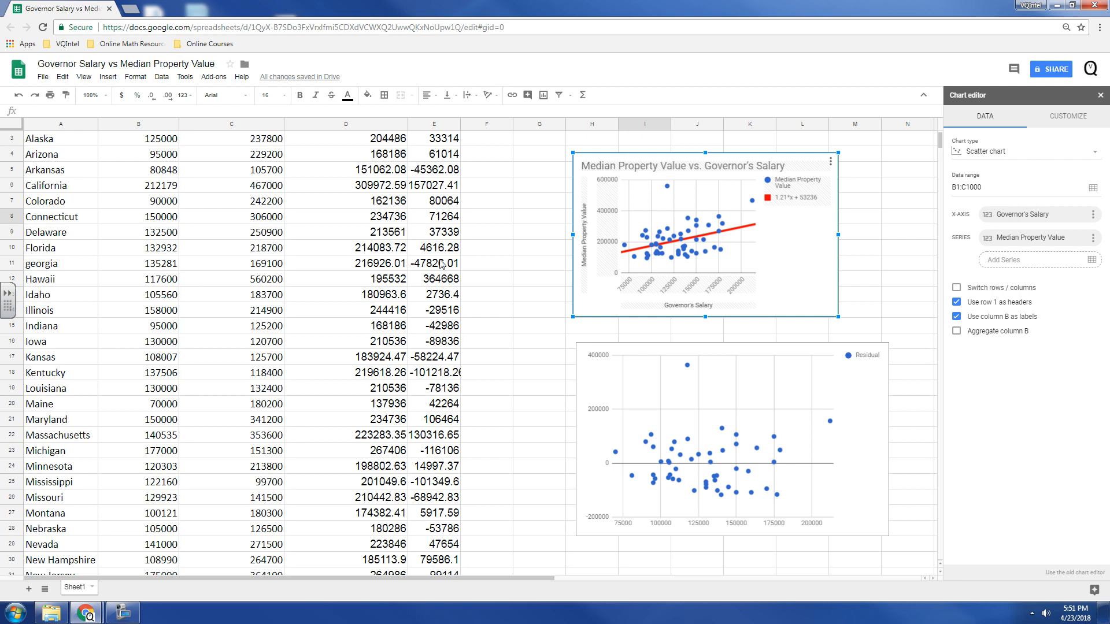
{"action": "mouse_move", "coordinate": [467, 480]}
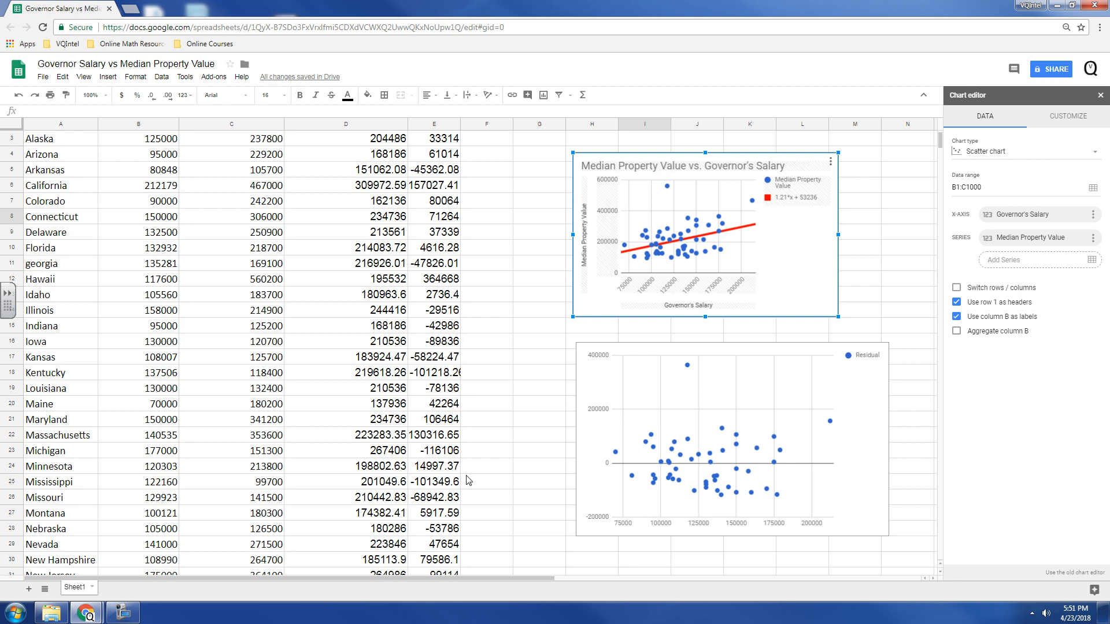
{"action": "mouse_move", "coordinate": [727, 383]}
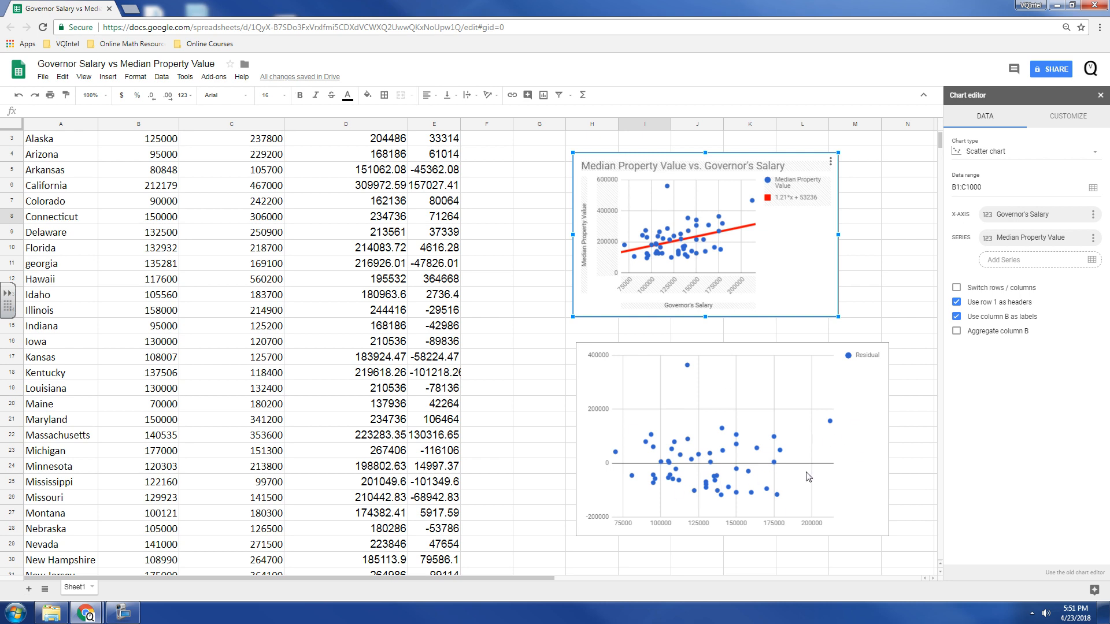
{"action": "mouse_move", "coordinate": [763, 344]}
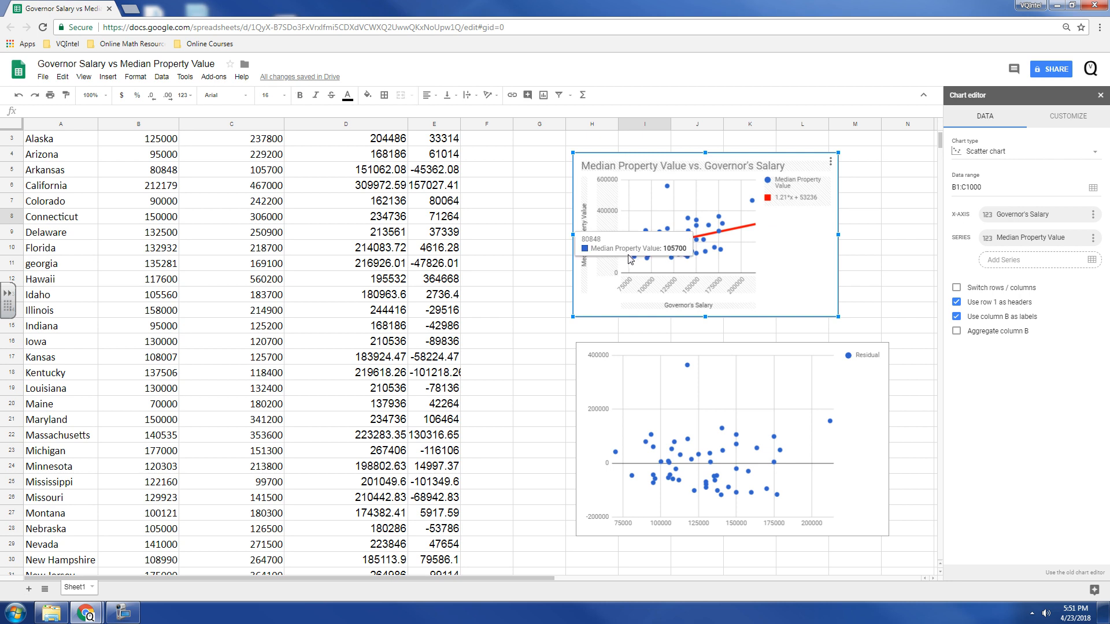
{"action": "mouse_move", "coordinate": [751, 275]}
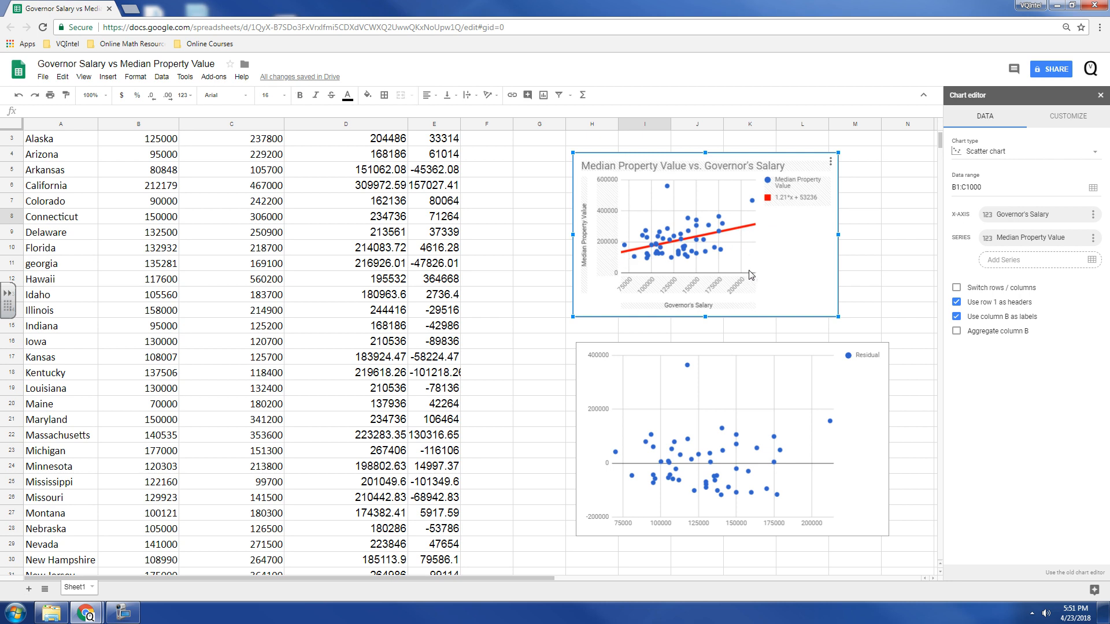
{"action": "mouse_move", "coordinate": [607, 410]}
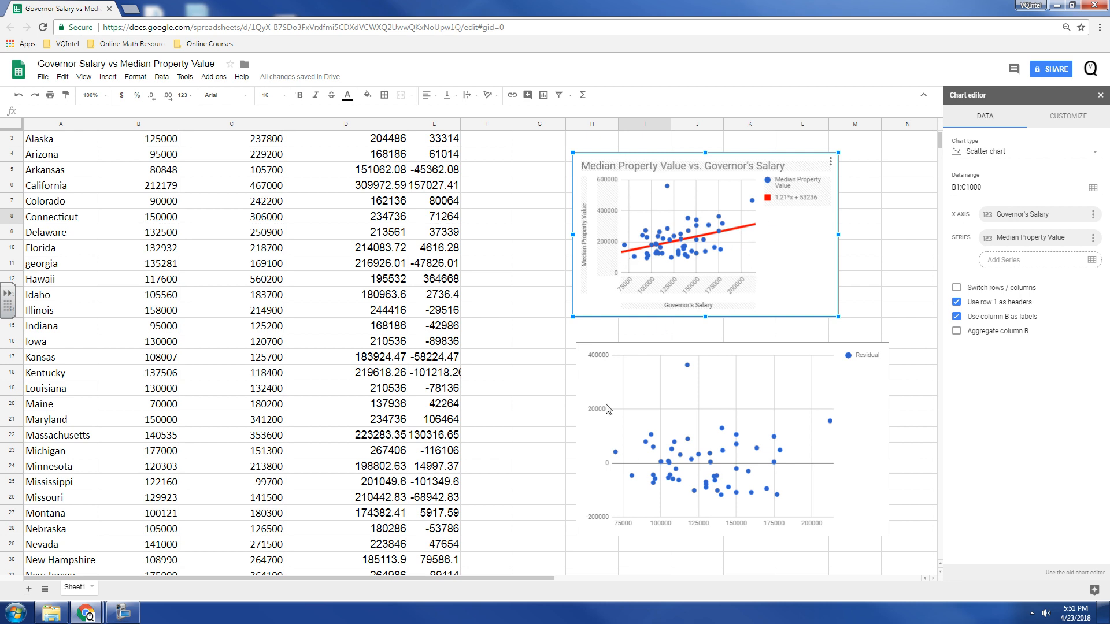
{"action": "mouse_move", "coordinate": [661, 473]}
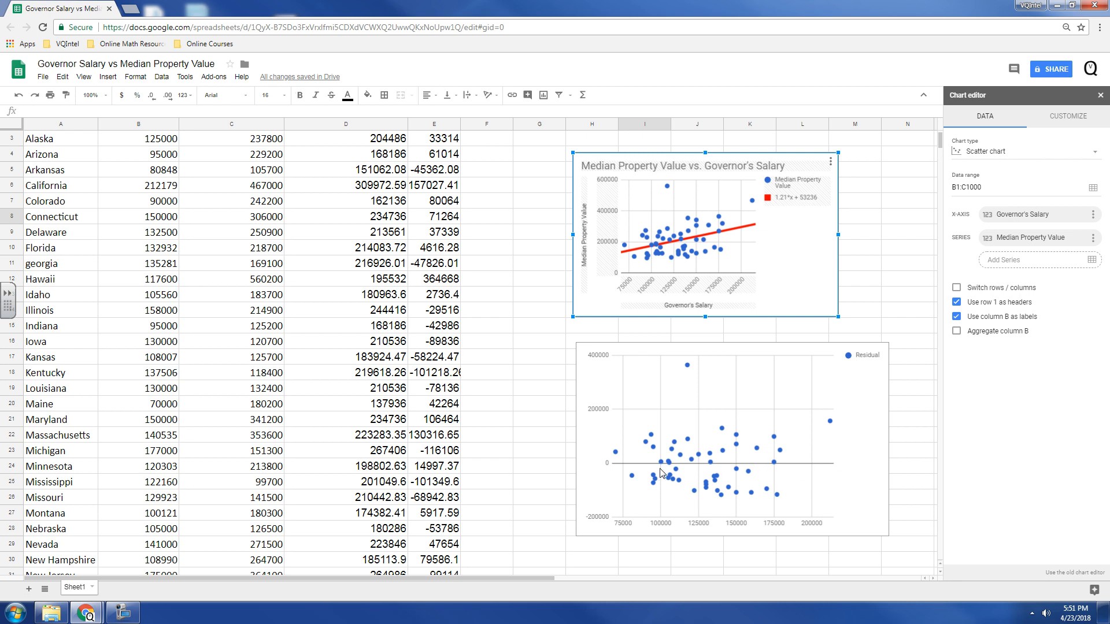
{"action": "mouse_move", "coordinate": [843, 472]}
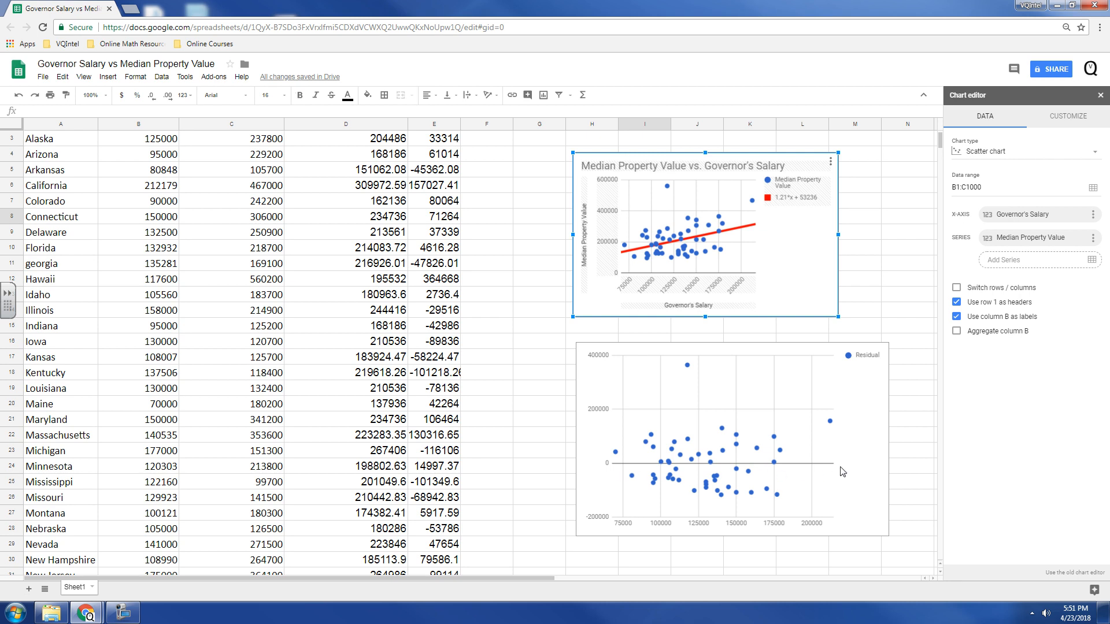
{"action": "mouse_move", "coordinate": [718, 505]}
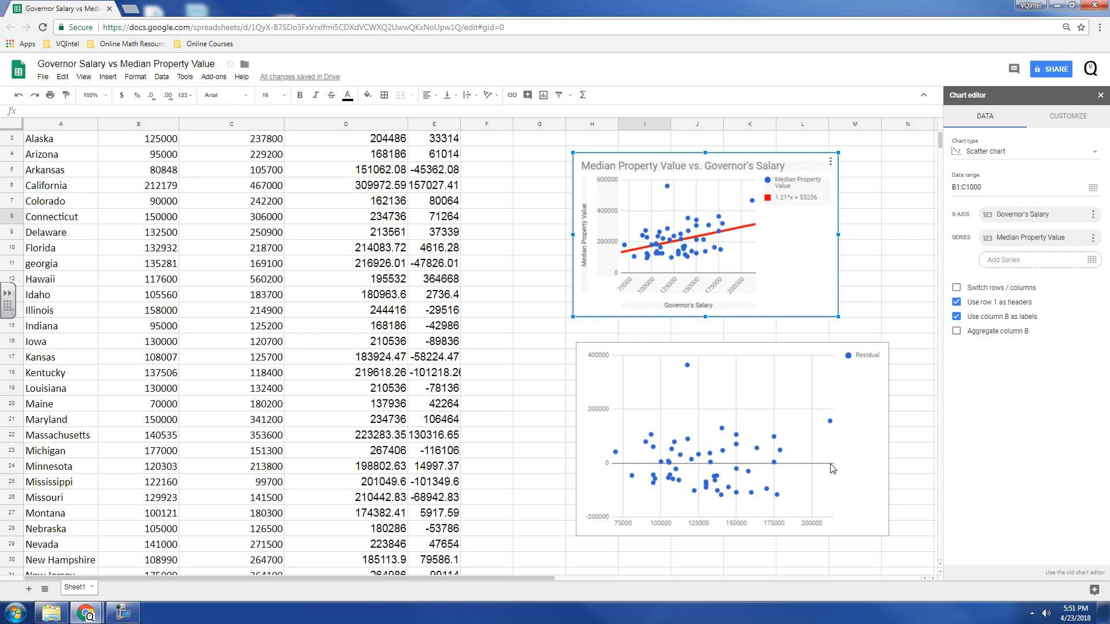
{"action": "mouse_move", "coordinate": [994, 448]}
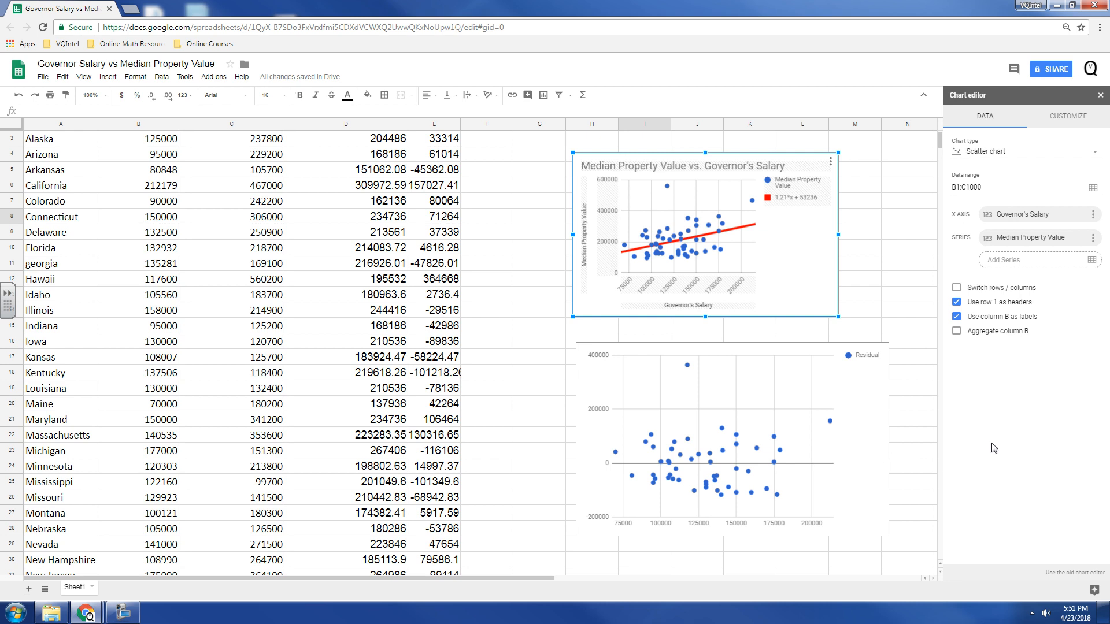